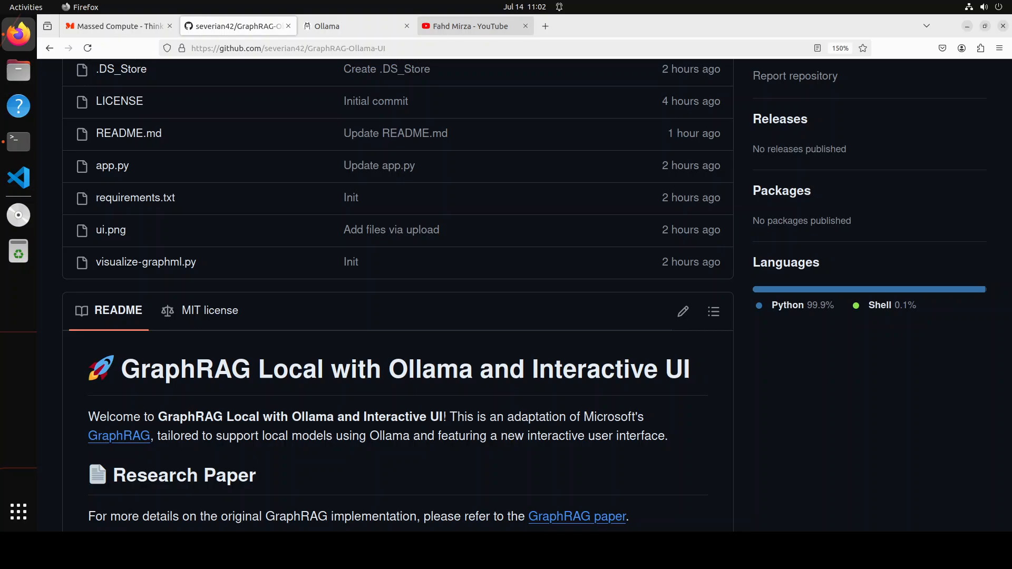
Step: Show the Fahd Mirza YouTube tab listing the channel's graphrag search results
left_click(465, 26)
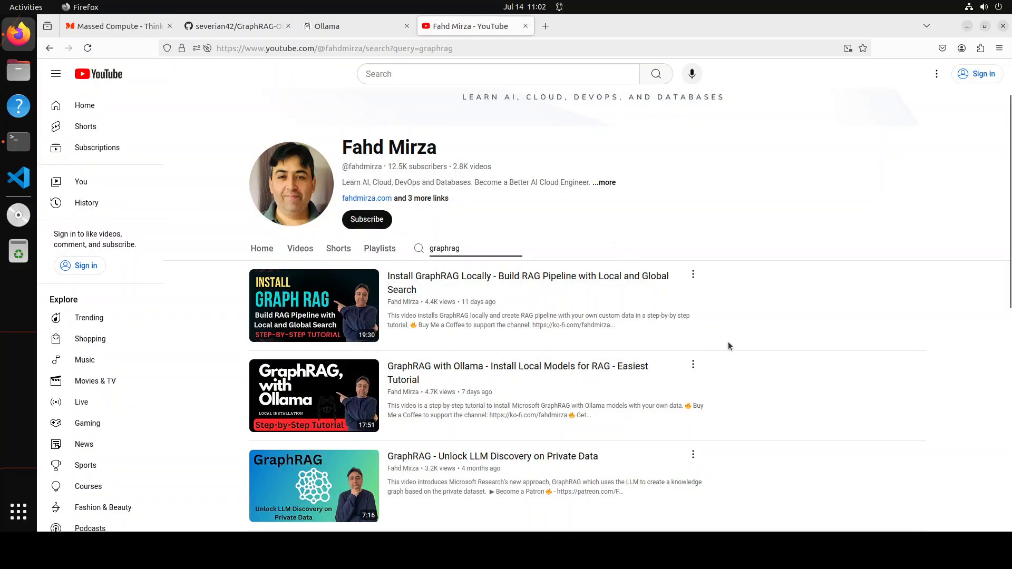
mouse_move(759, 313)
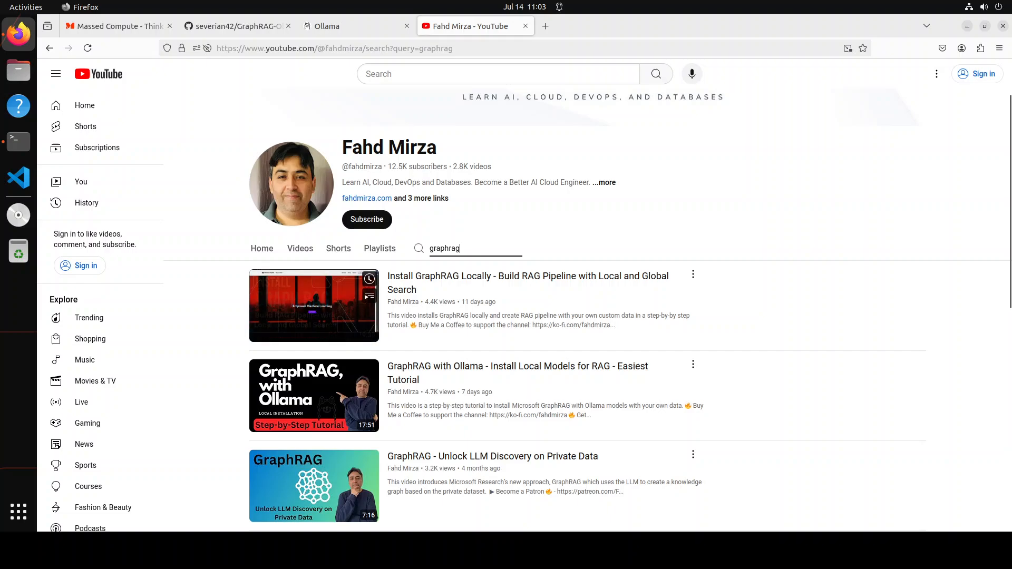
Step: Show the ollama.com homepage with its macOS, Linux and Windows downloads
left_click(356, 27)
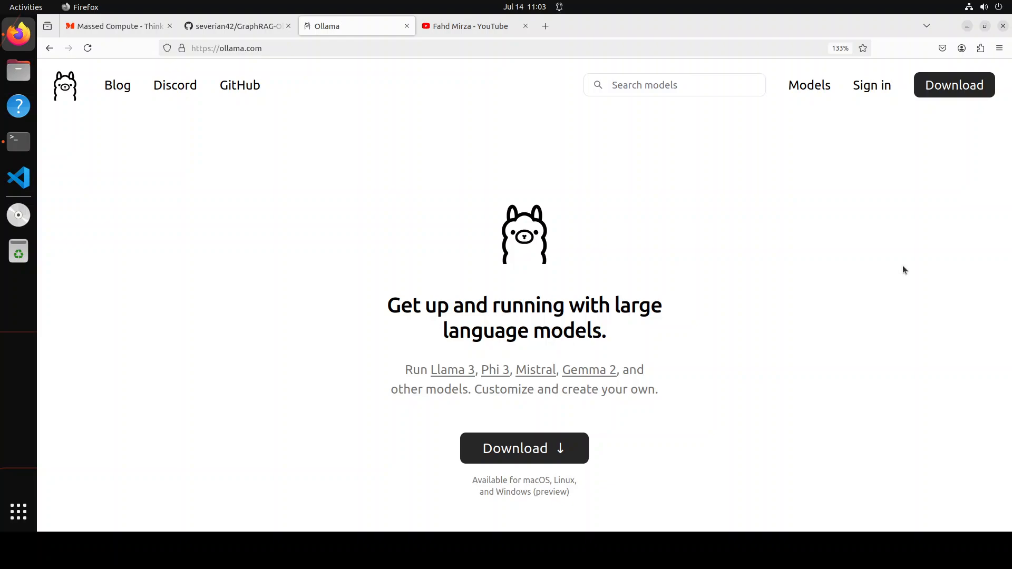
mouse_move(876, 260)
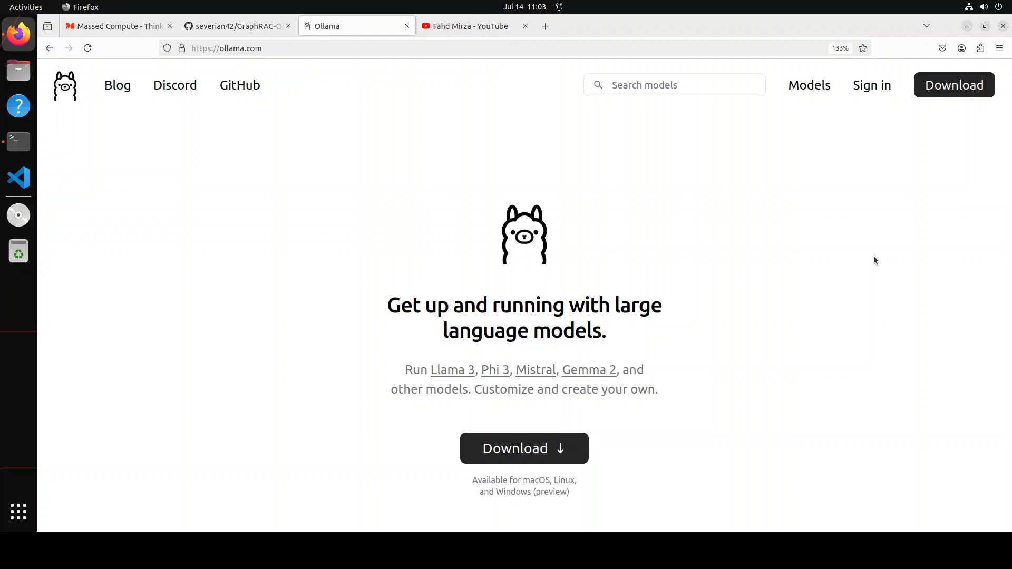
mouse_move(899, 253)
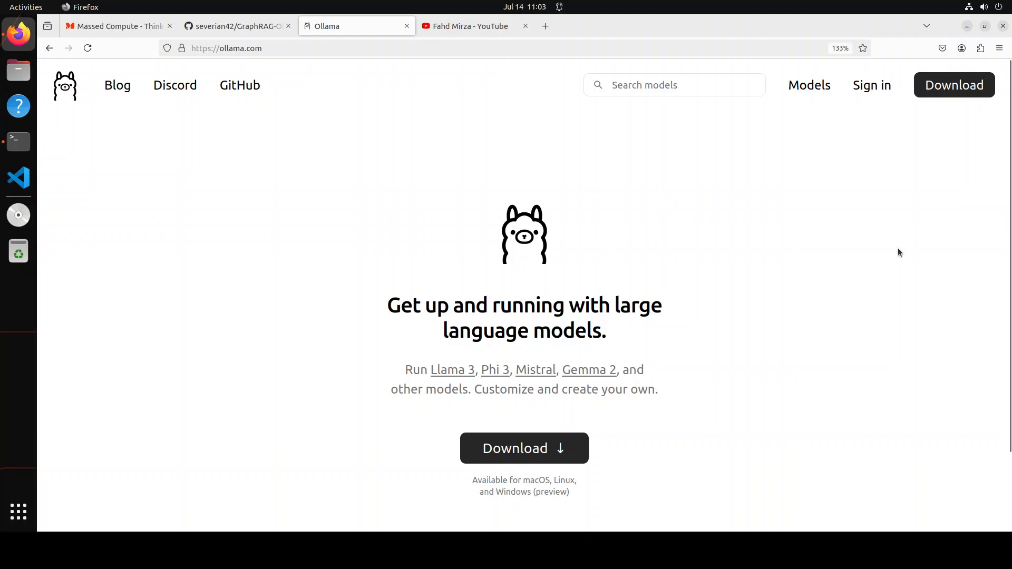
mouse_move(664, 323)
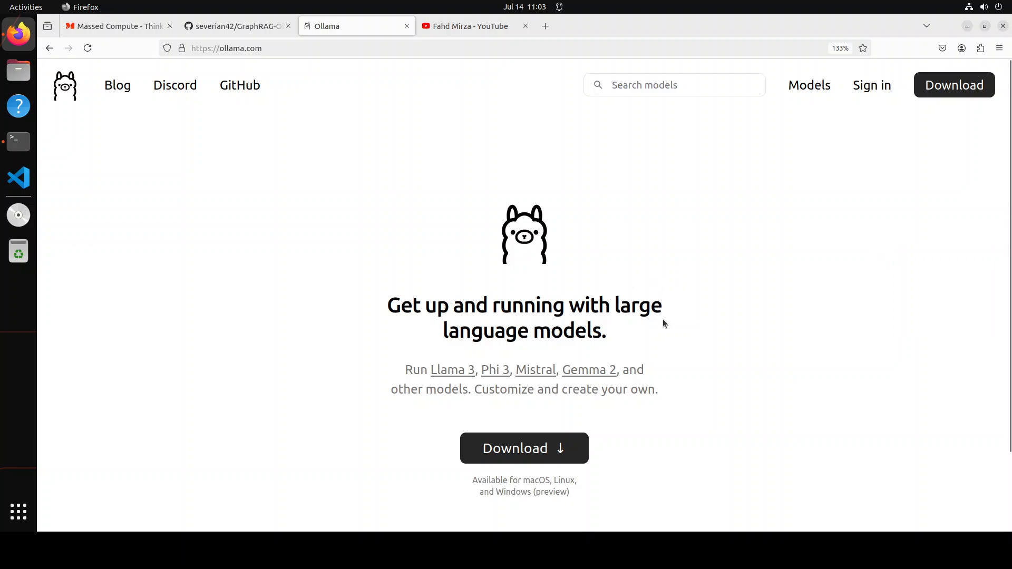
mouse_move(784, 323)
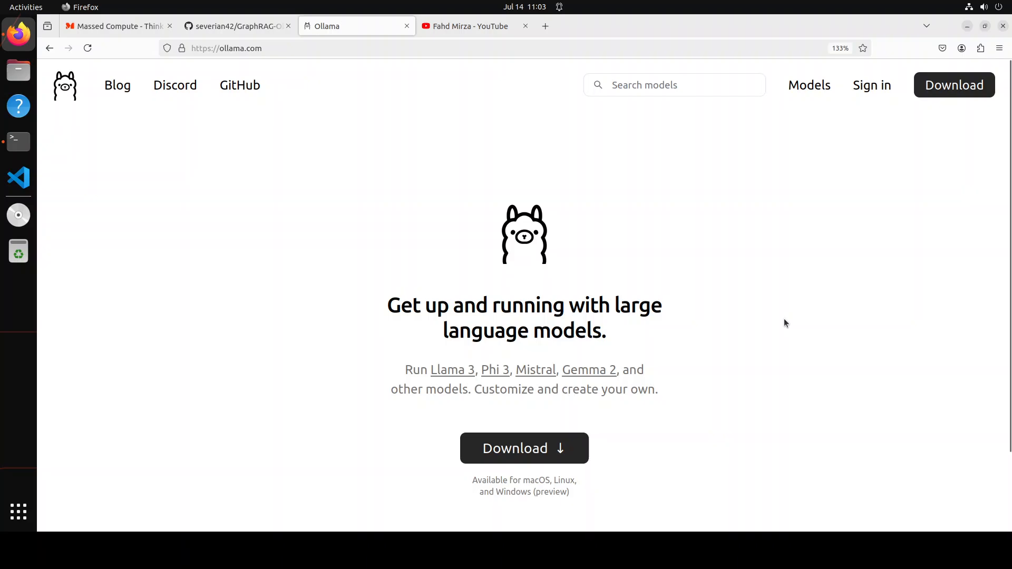
Step: Read the zoomed-in GraphRAG-Ollama-UI README, glance at YouTube, then show Massed Compute
left_click(236, 26)
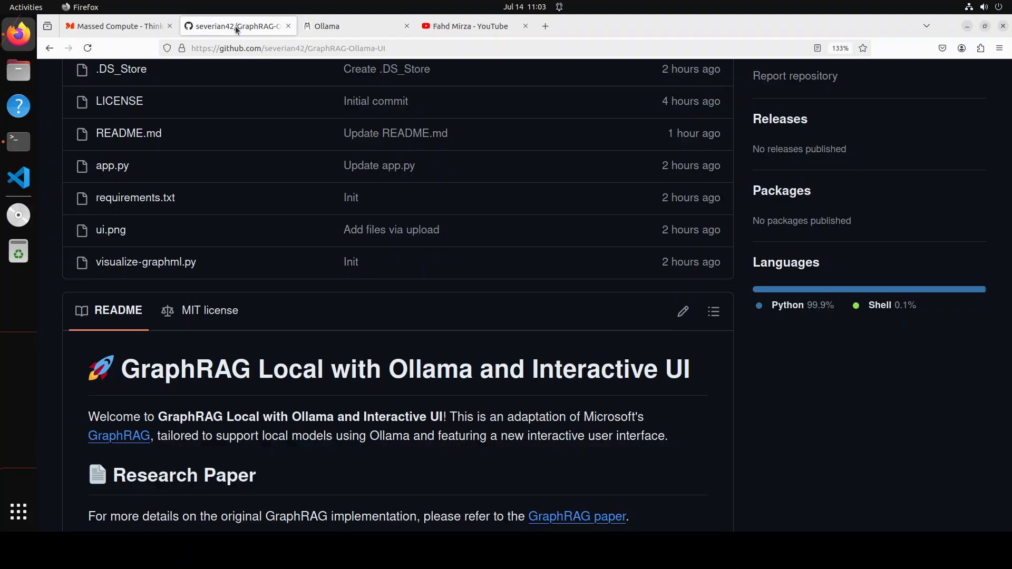
key("ctrl+plus")
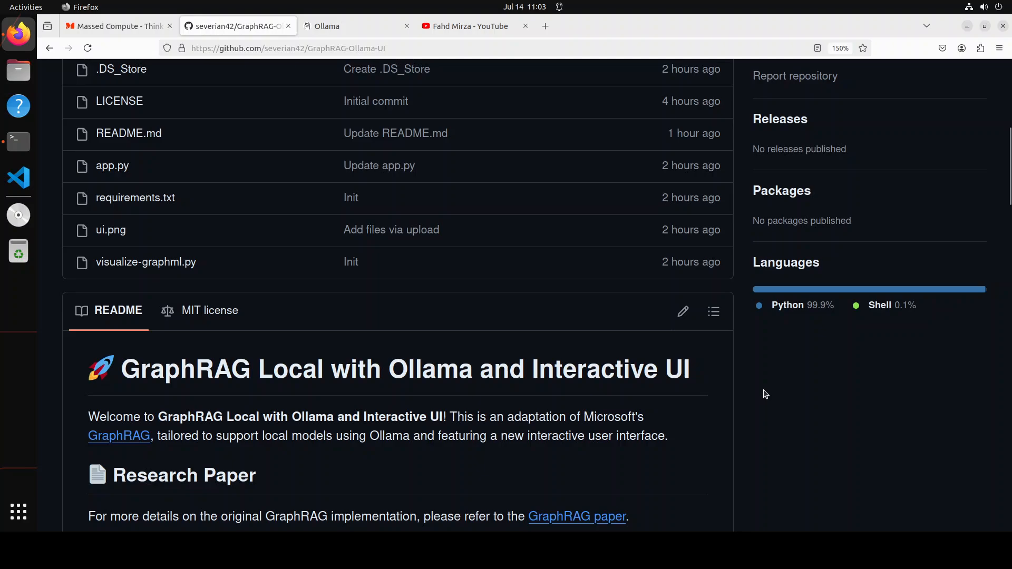
mouse_move(634, 416)
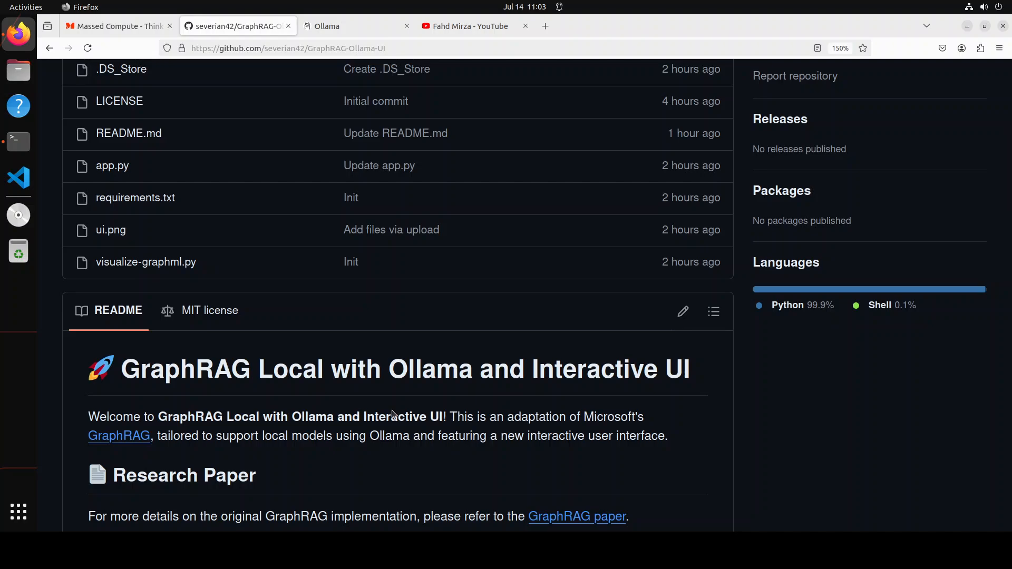
mouse_move(790, 410)
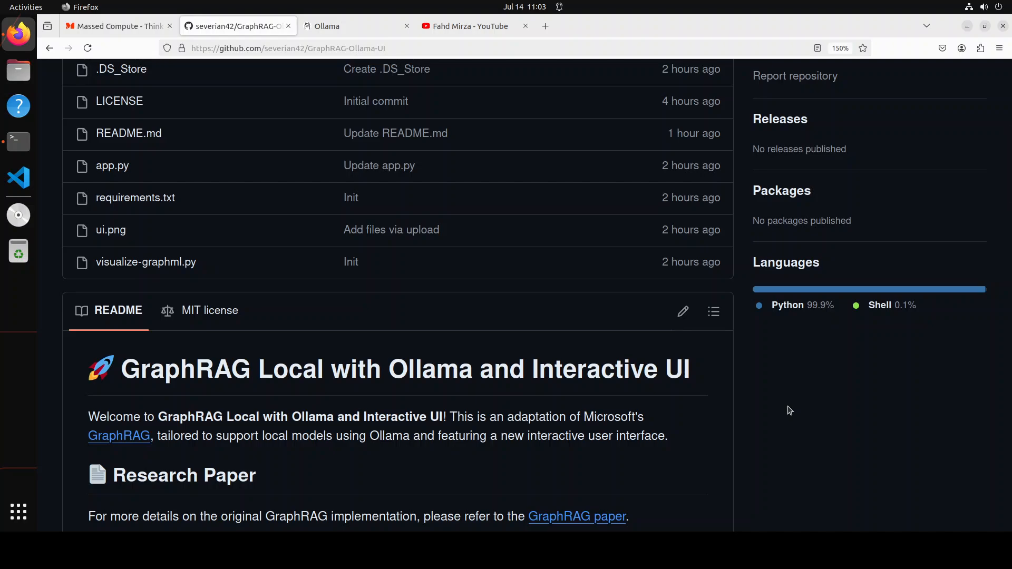
mouse_move(18, 106)
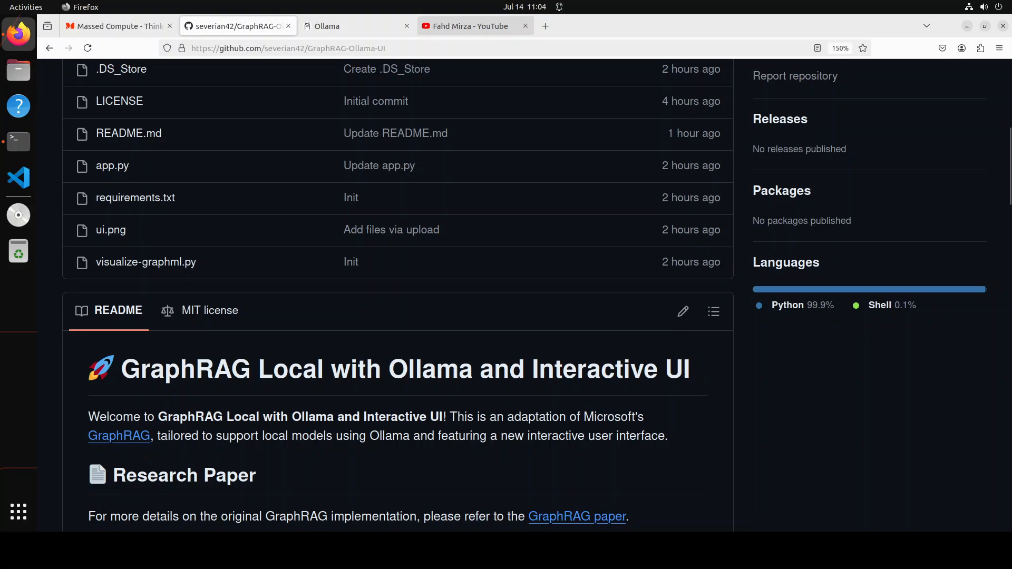
left_click(474, 26)
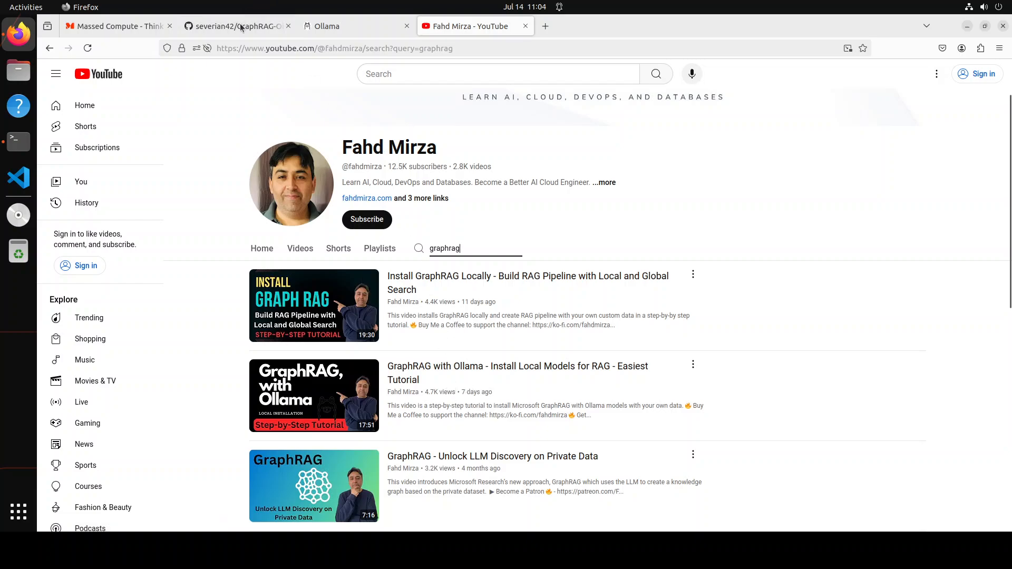
left_click(236, 26)
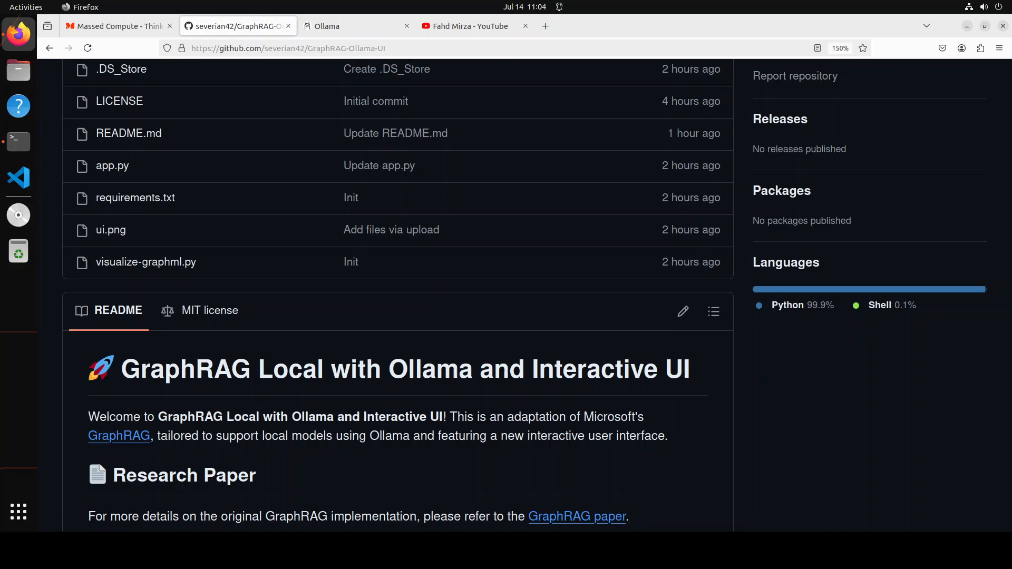
mouse_move(252, 222)
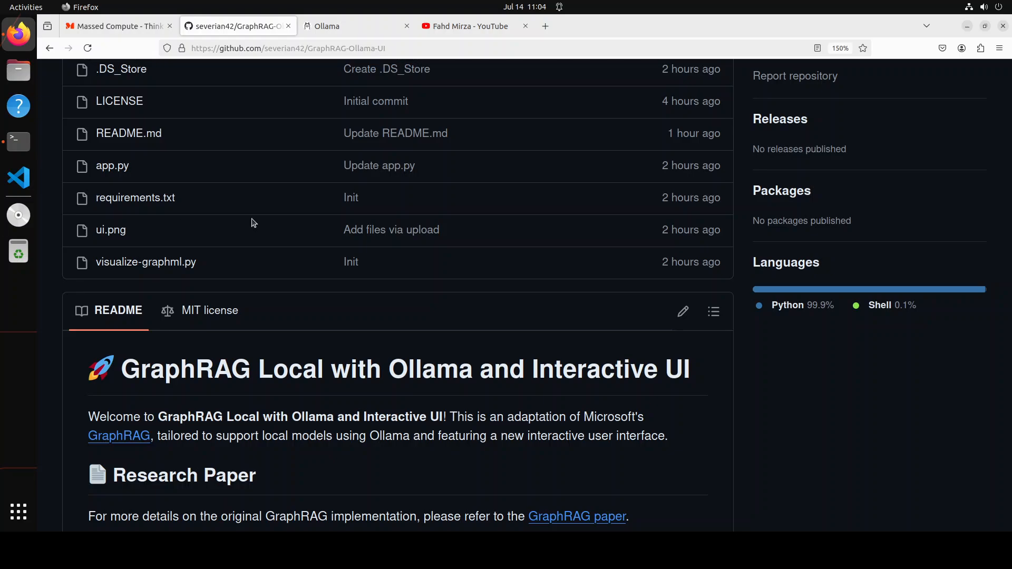
left_click(116, 26)
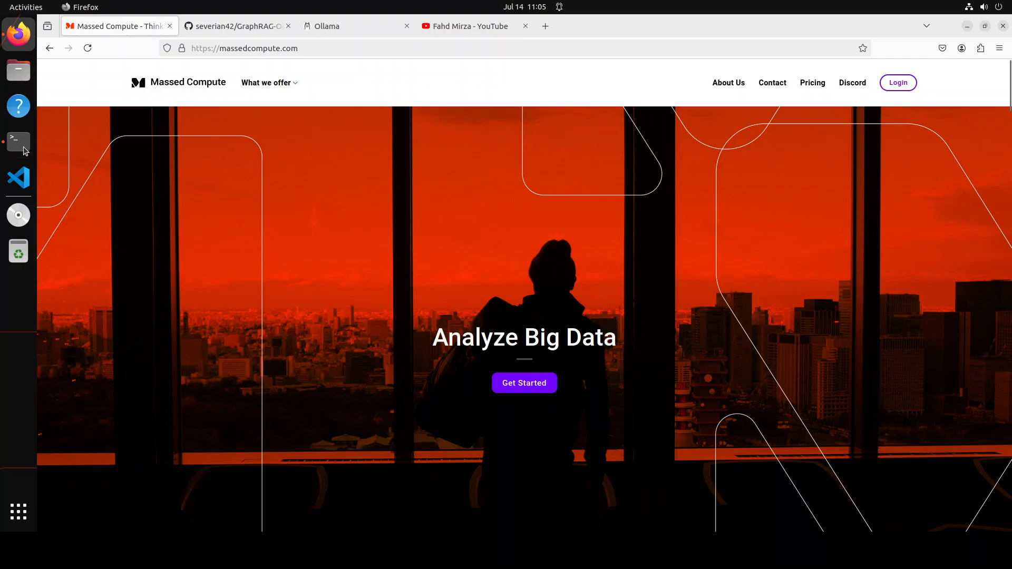
Step: In the terminal, check the Ubuntu 22.04.4 release details and run nvidia-smi
left_click(18, 142)
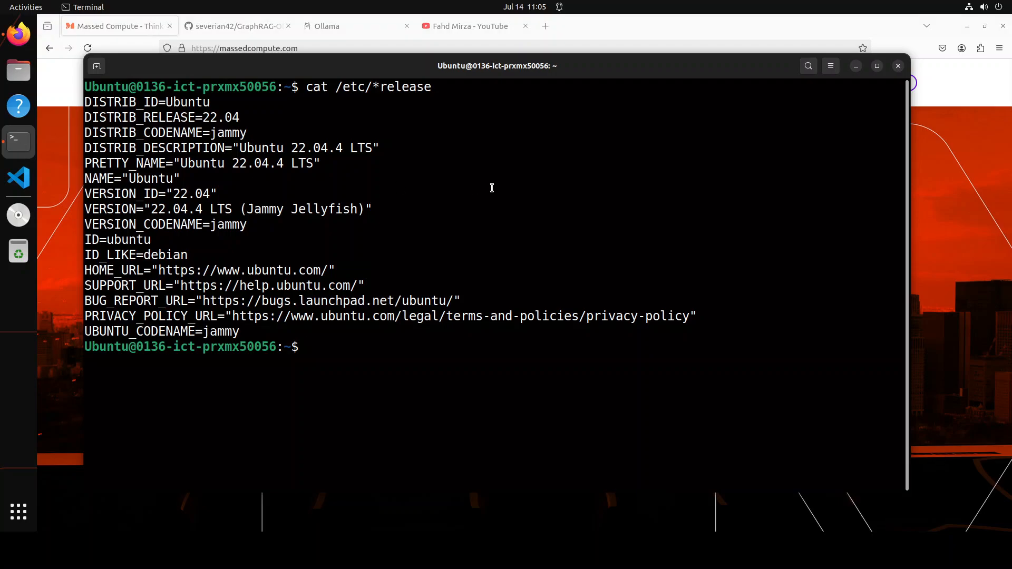
mouse_move(564, 213)
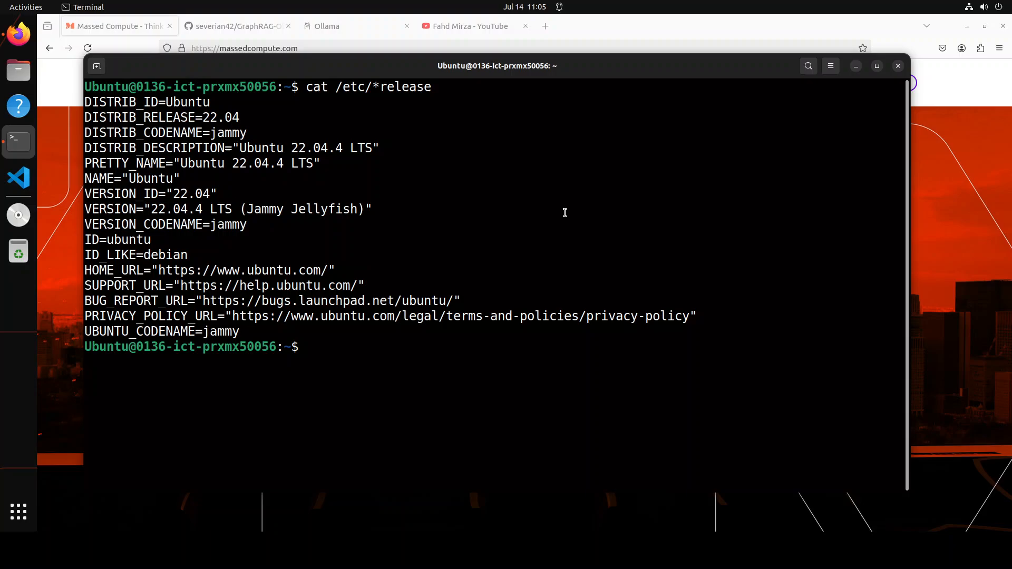
type("nvidia-smi")
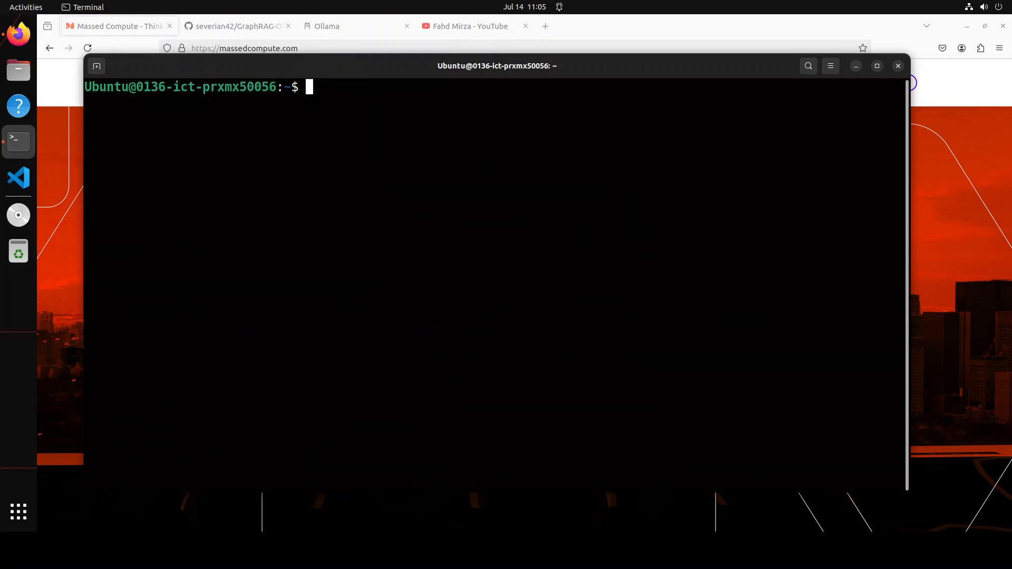
Step: Create the graphui Python 3.11 conda env, then clone GraphRAG-Ollama-UI and cd into it
right_click(383, 202)
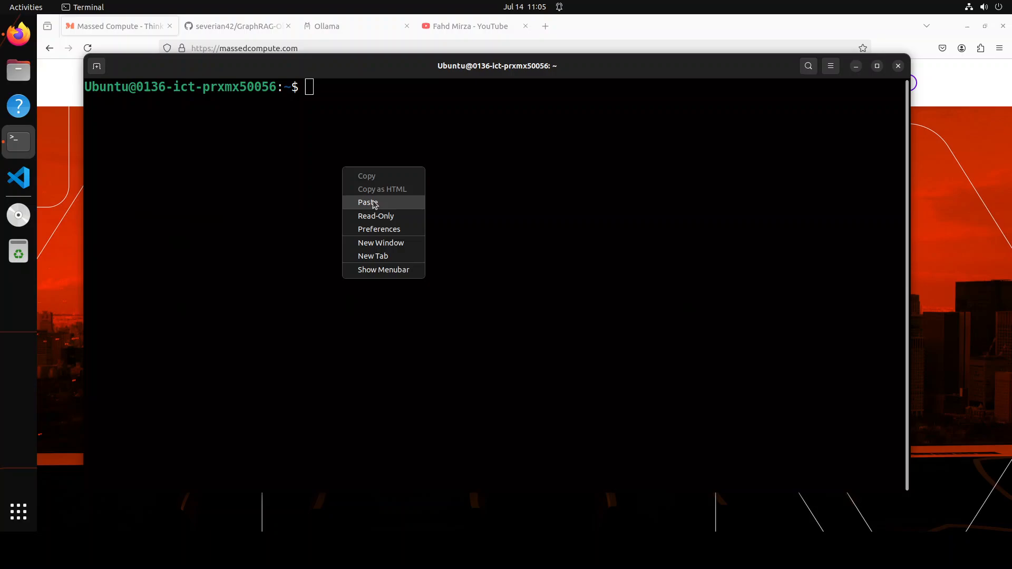
left_click(368, 202)
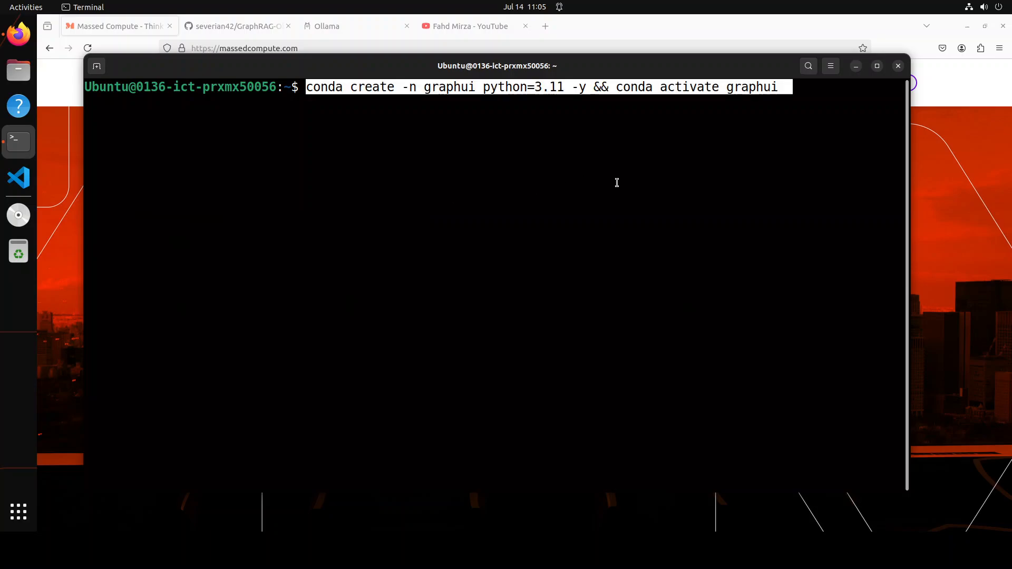
key("Return")
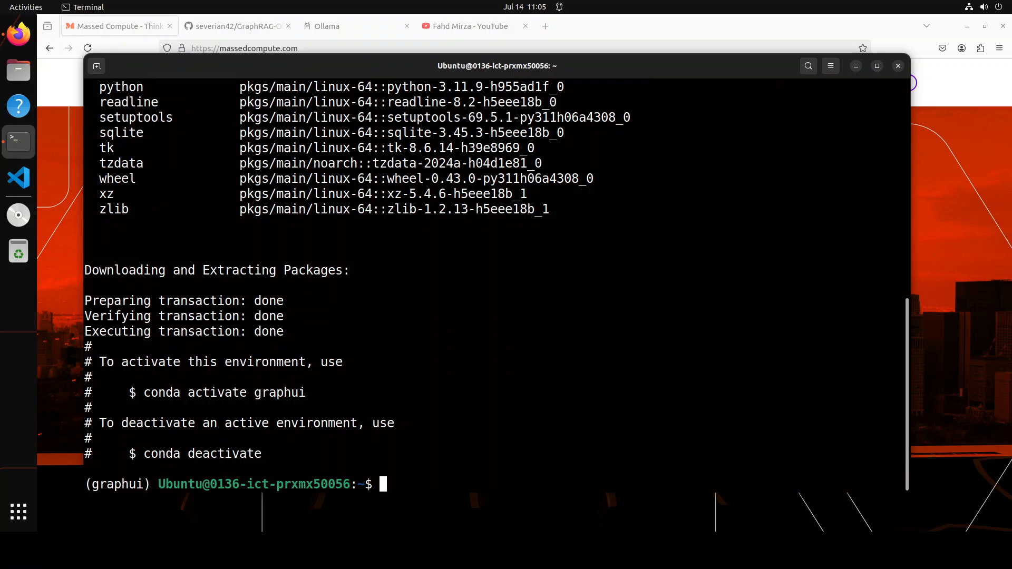
type("git clone https://github.com/severian42/GraphRAG-Ollama-UI.git && cd GraphRAG-Ollama-UI")
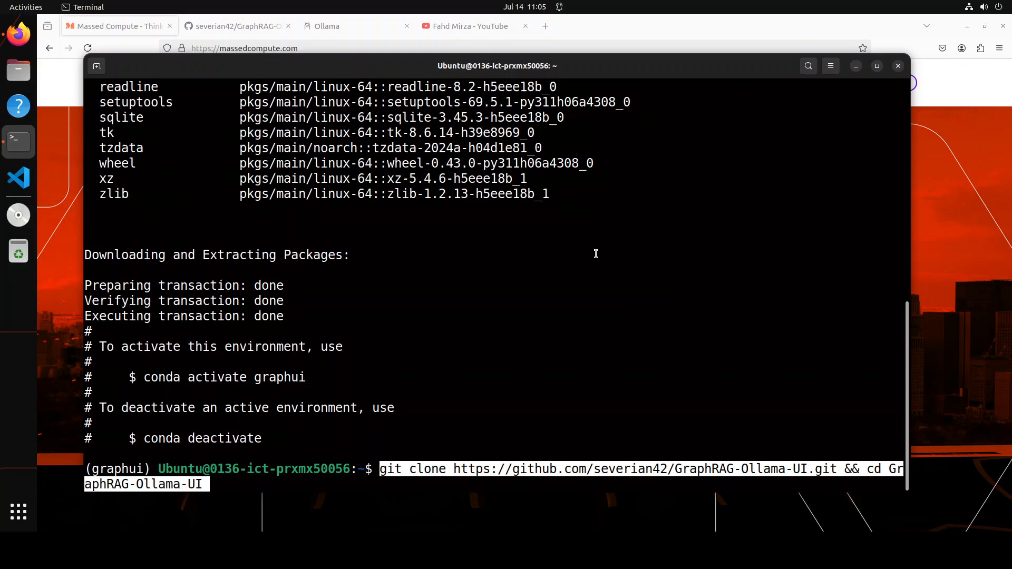
key("Return")
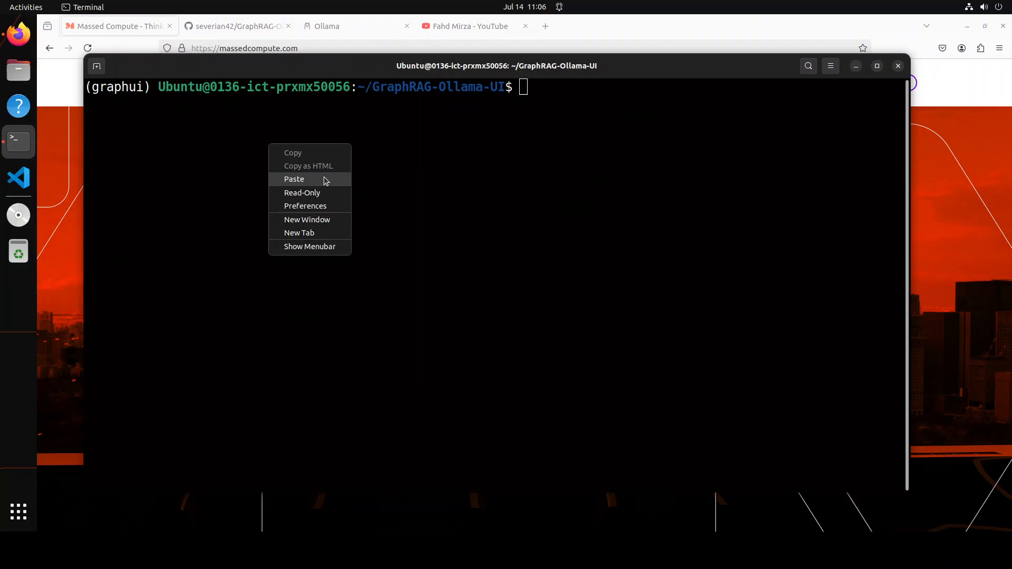
Step: Run pip install of requirements.txt inside the GraphRAG-Ollama-UI folder
left_click(293, 178)
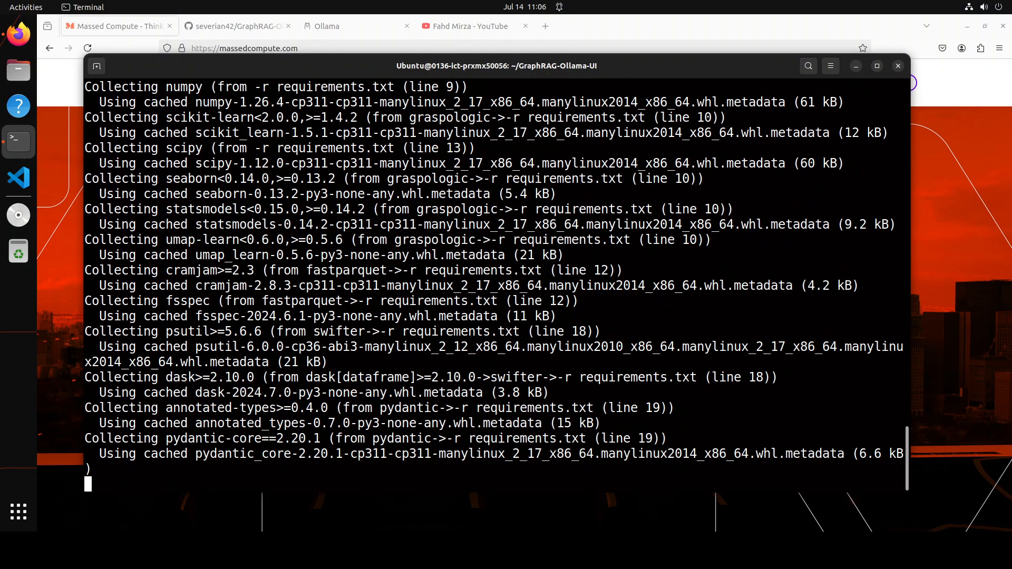
scroll("down", 3)
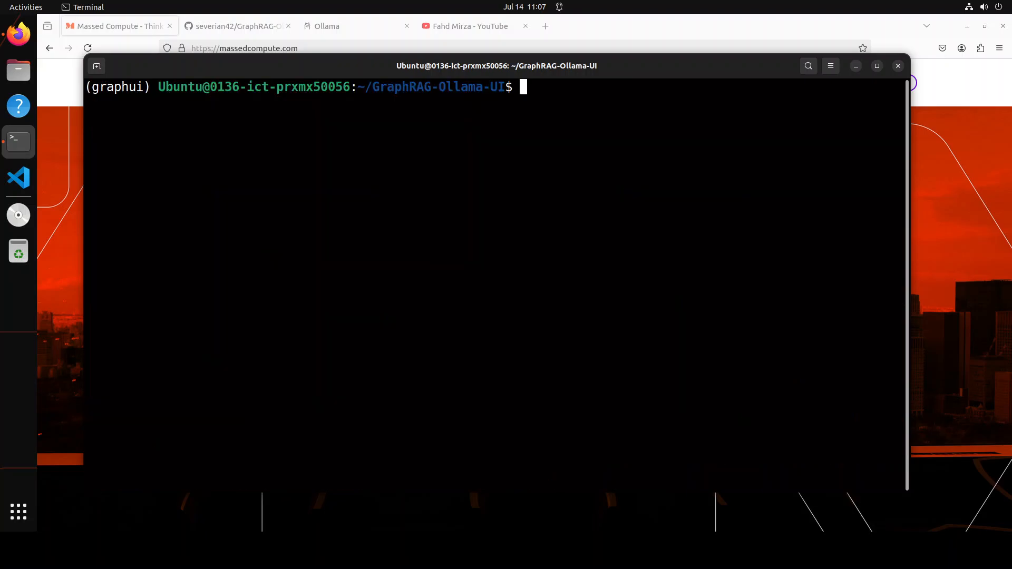
Step: List Ollama models, pull mxbai-embed-large, and list the models again
type("ollama list")
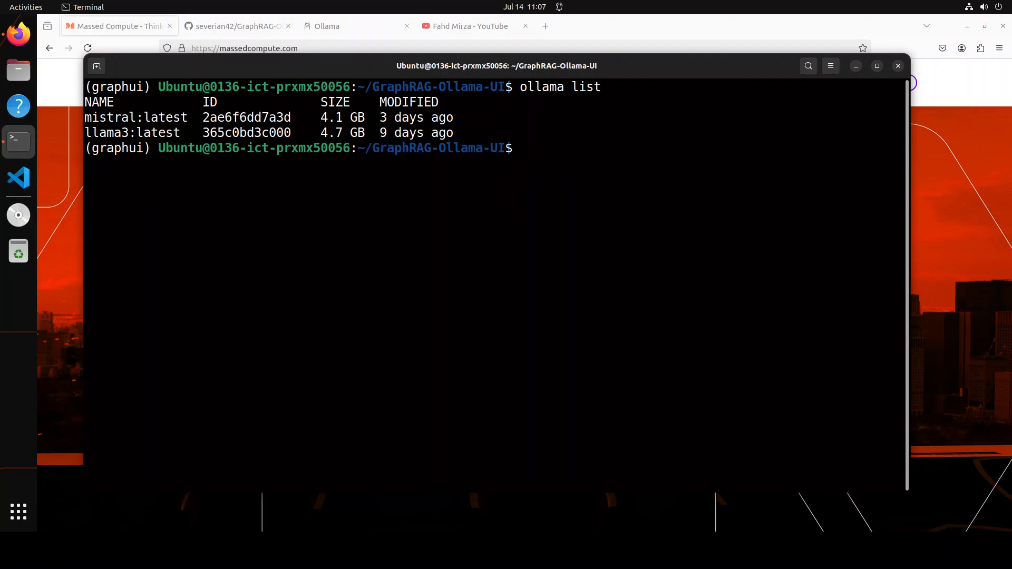
type("oll")
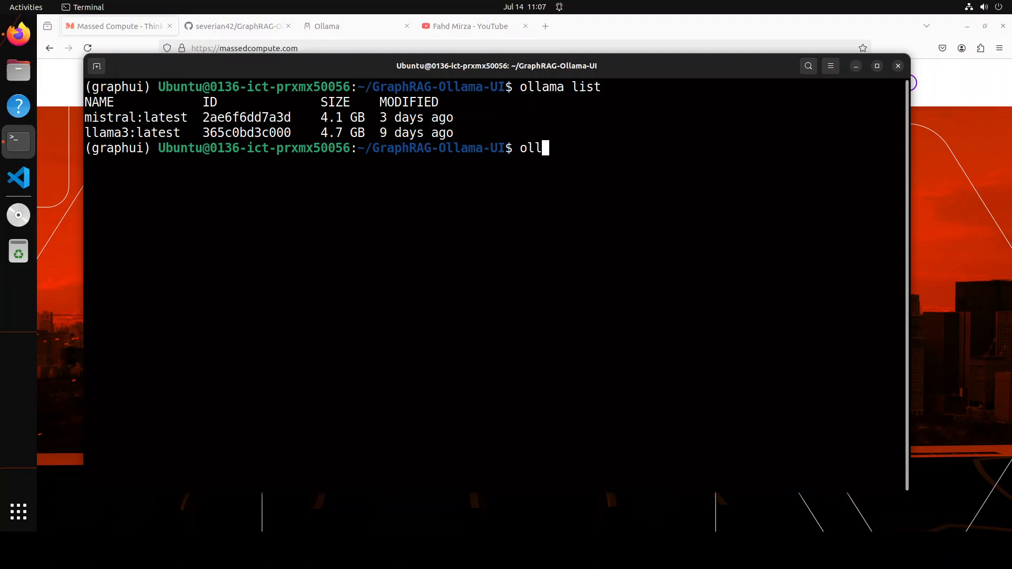
type("ama pull")
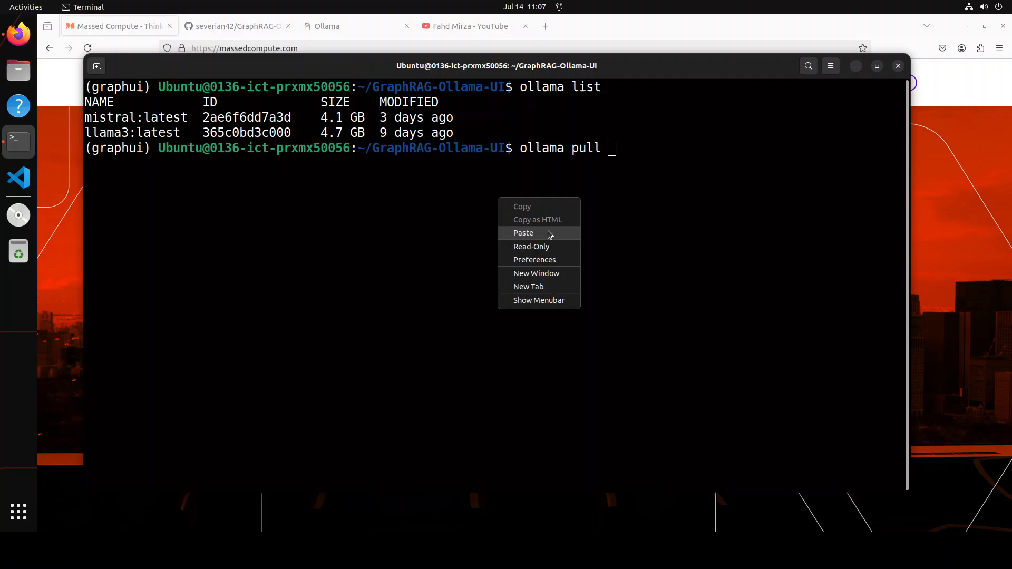
left_click(523, 233)
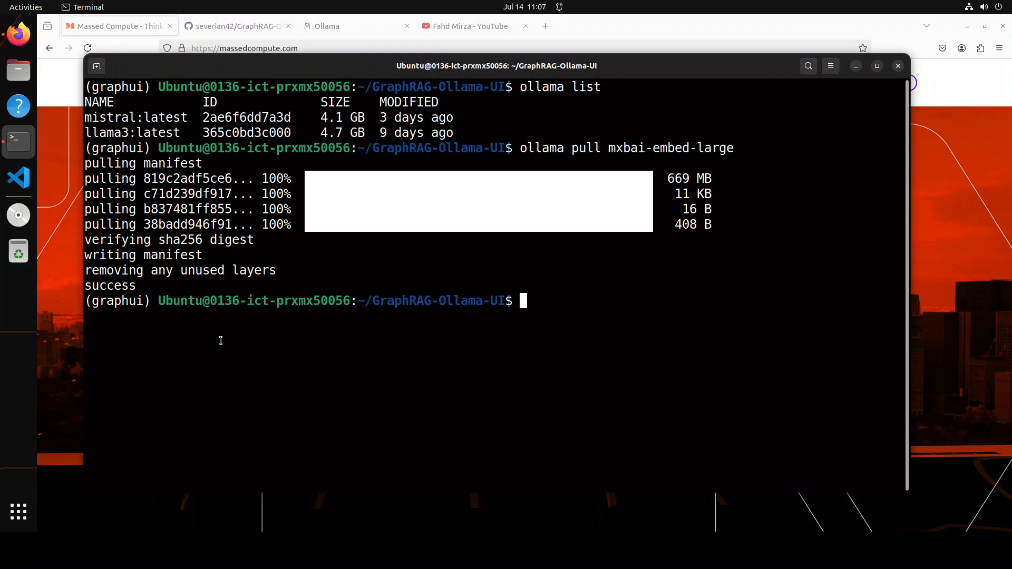
type("oll")
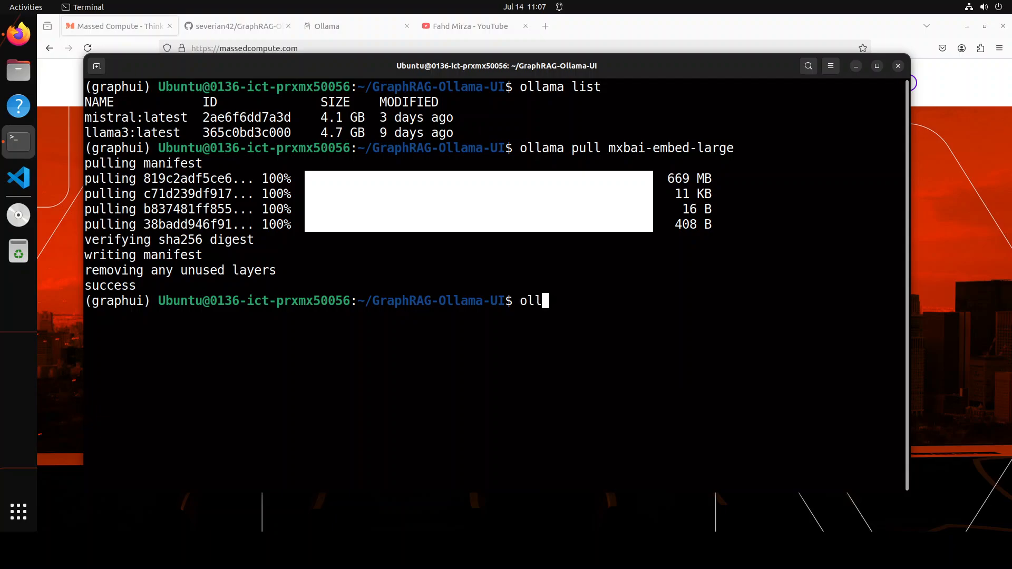
type("ama list")
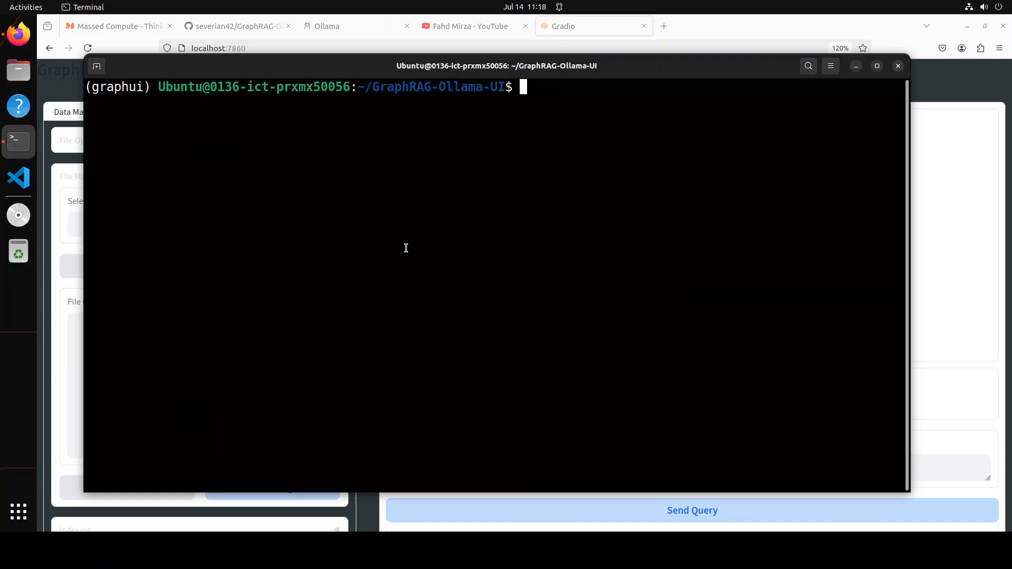
Step: List every GraphRAG-Ollama-UI file, hidden ones included, with ls -ltra
type("ls -")
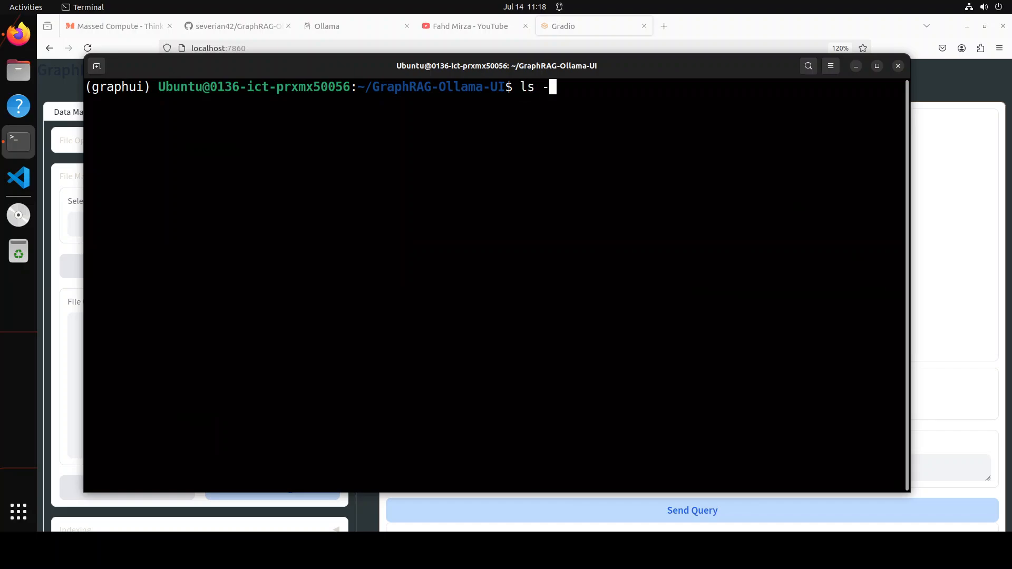
type("ltr")
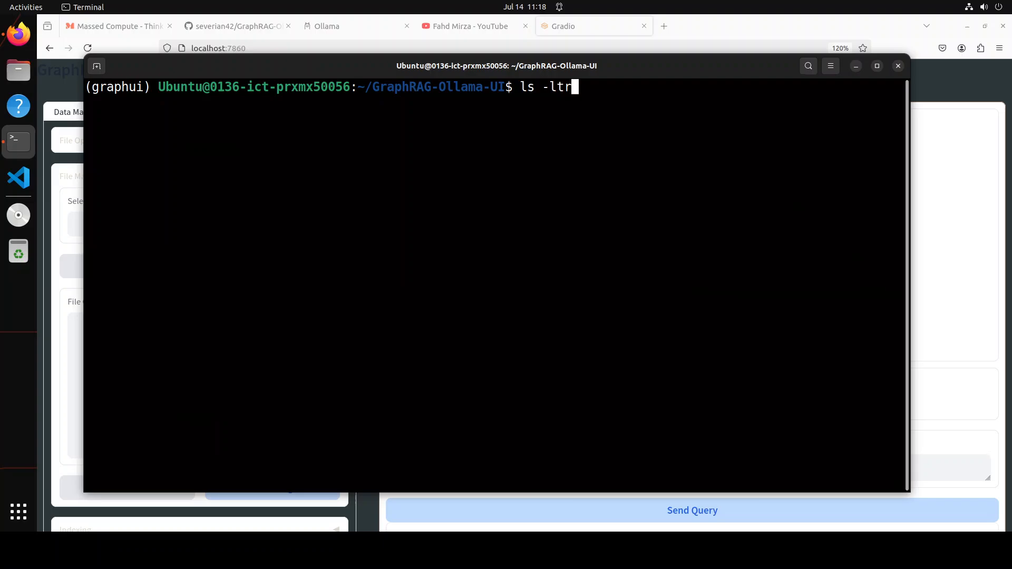
type("a")
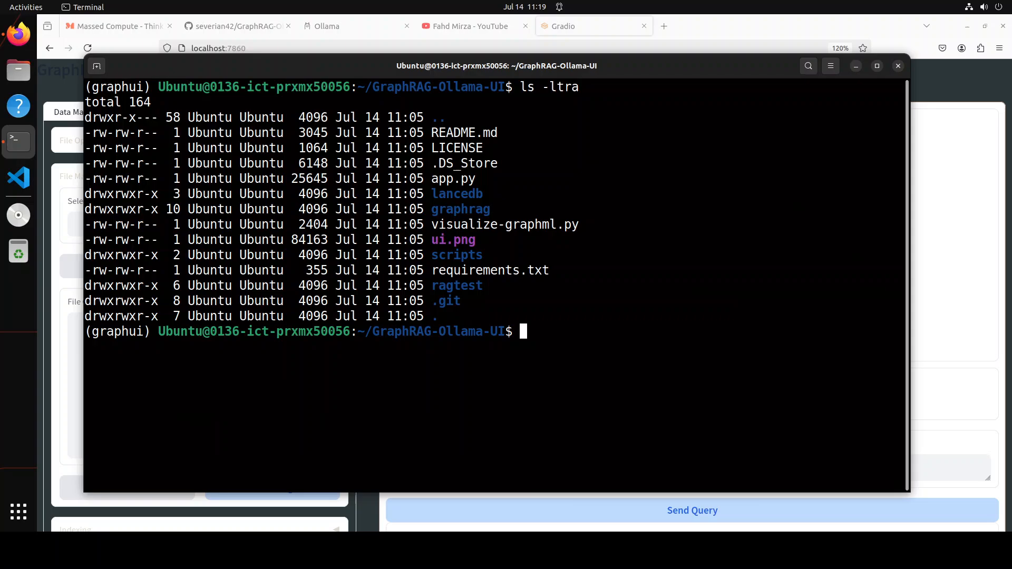
type("gradio app.py")
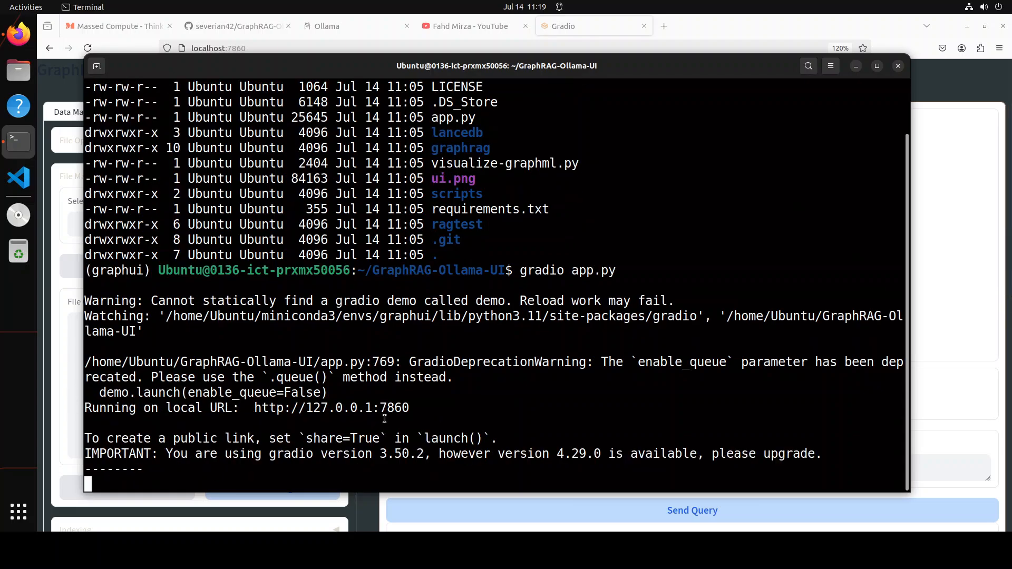
mouse_move(418, 428)
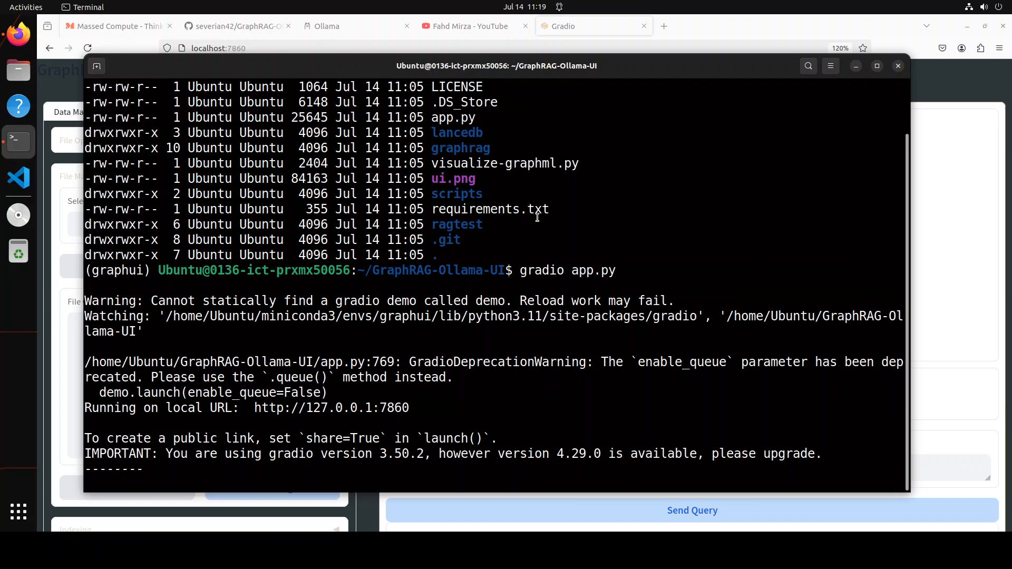
Step: Switch to Firefox showing the GraphRAG UI at localhost:7860
left_click(218, 48)
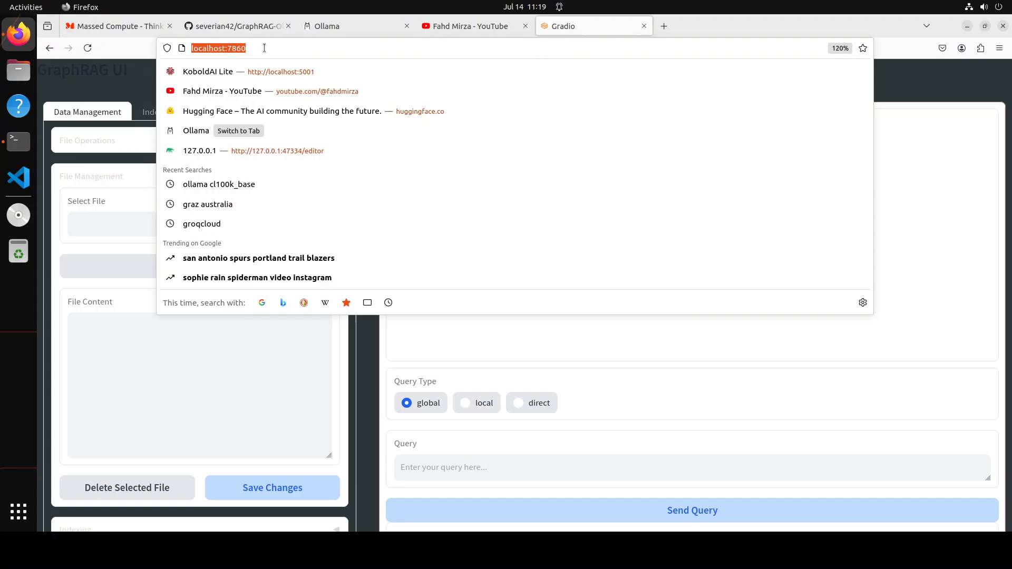
Step: Expand the File Operations section and open the .txt upload chooser
left_click(259, 160)
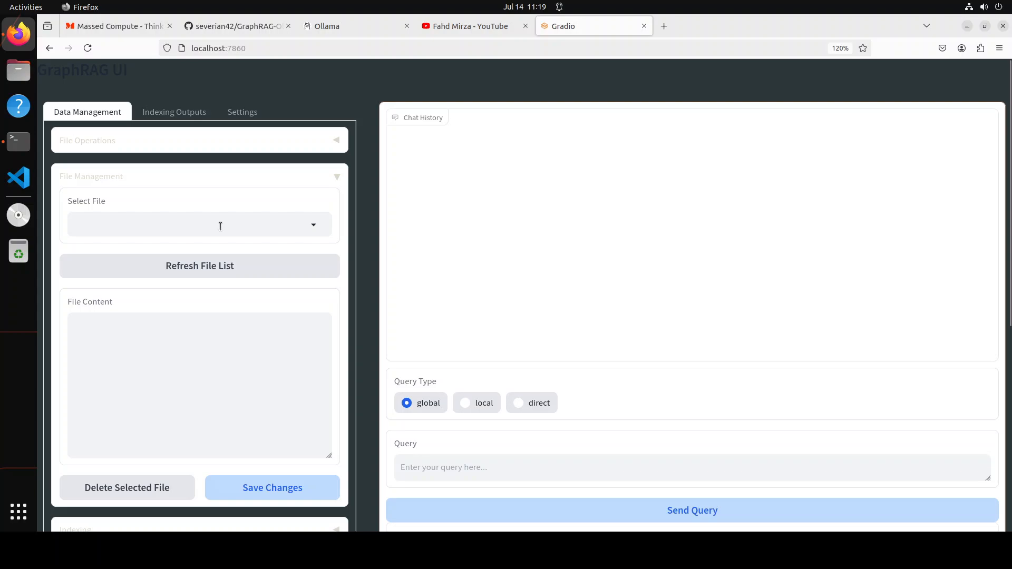
left_click(193, 225)
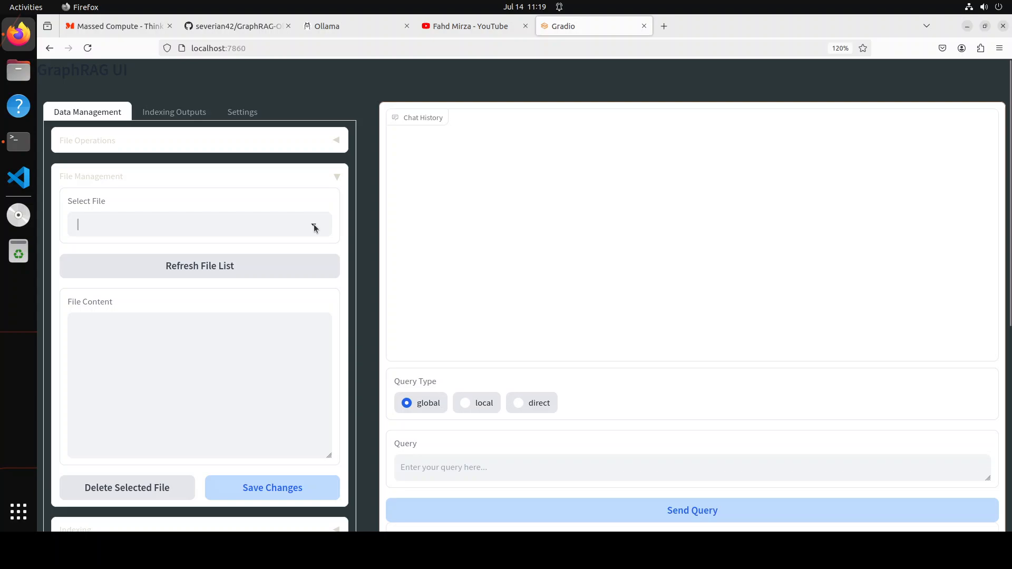
left_click(87, 140)
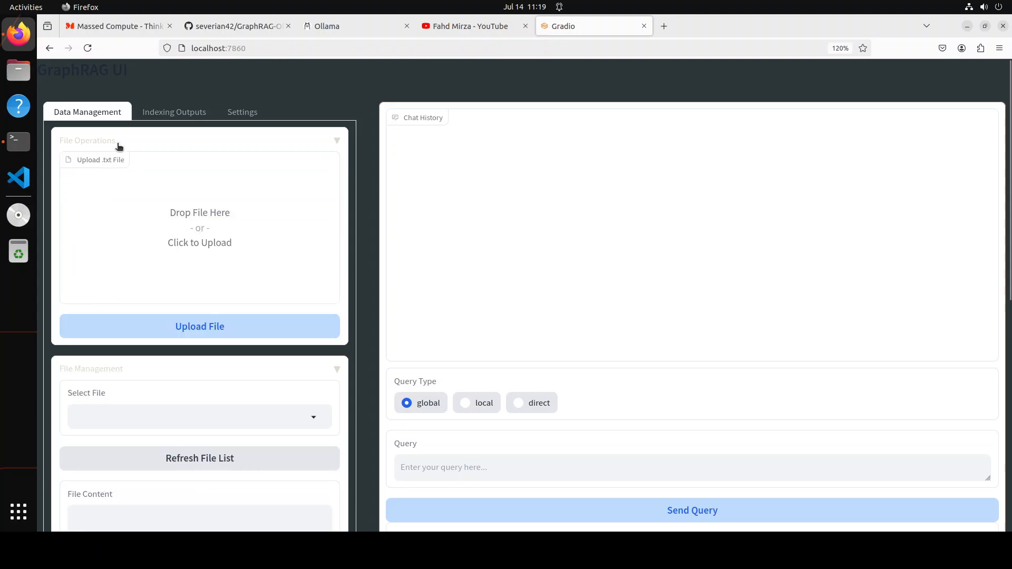
mouse_move(210, 238)
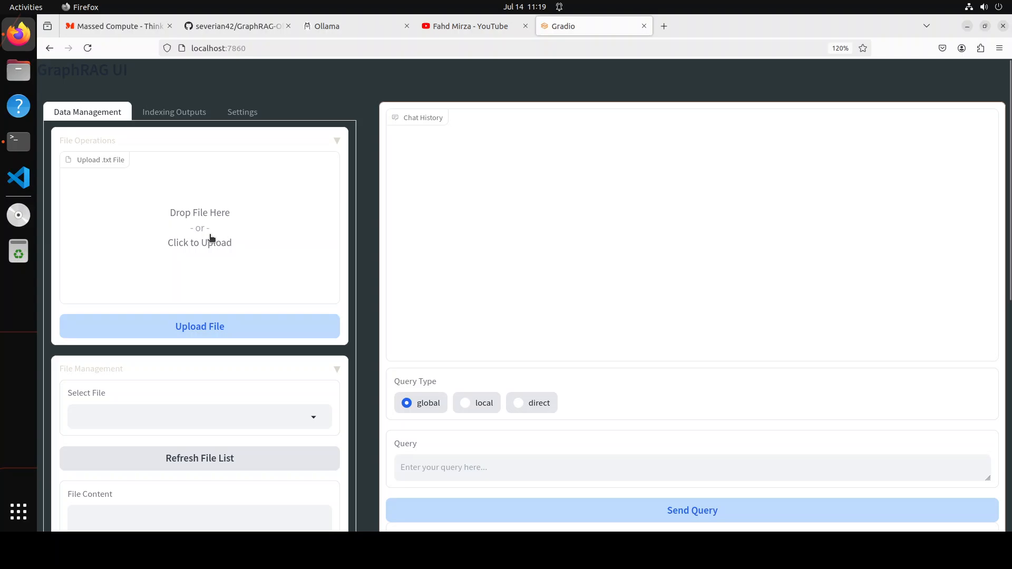
left_click(199, 242)
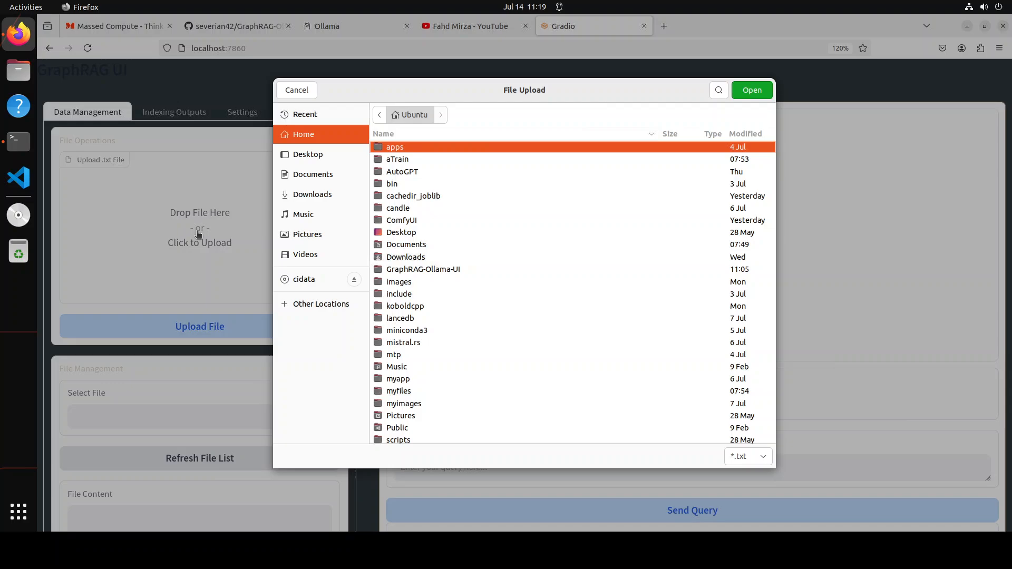
Step: Attach the 2.4 KB fahd.txt file from the myfiles folder to the upload area
double_click(397, 390)
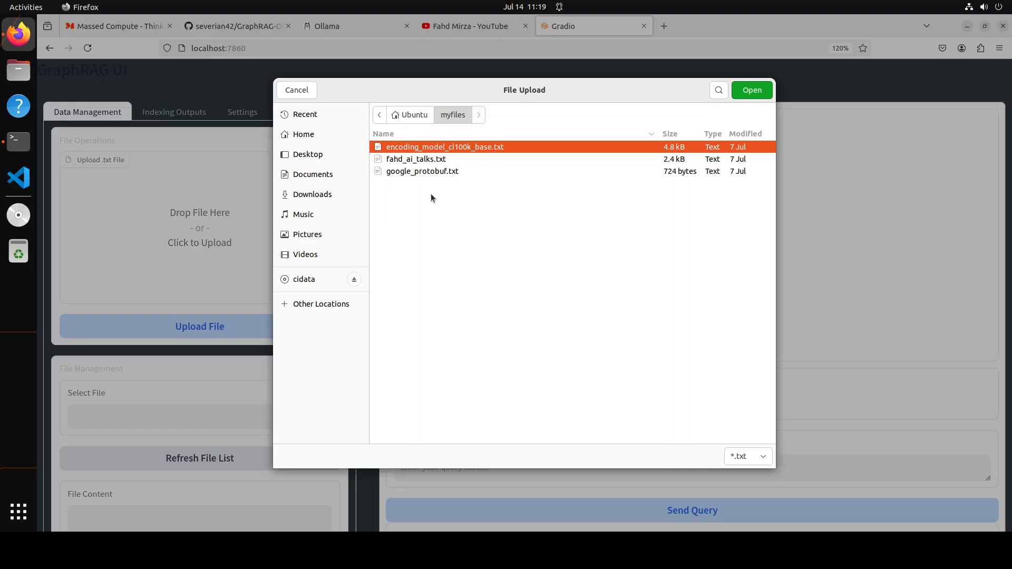
mouse_move(423, 164)
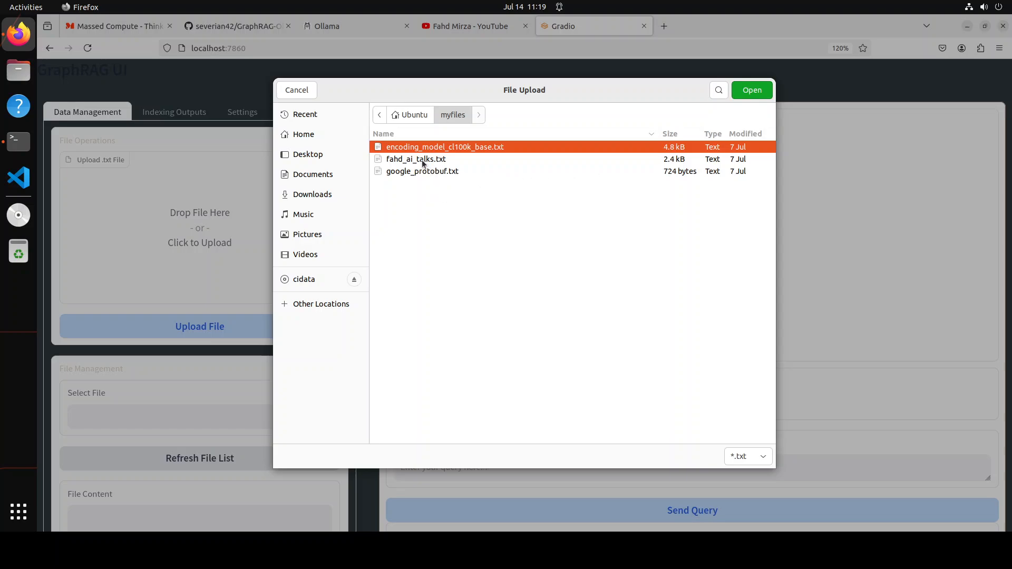
left_click(416, 158)
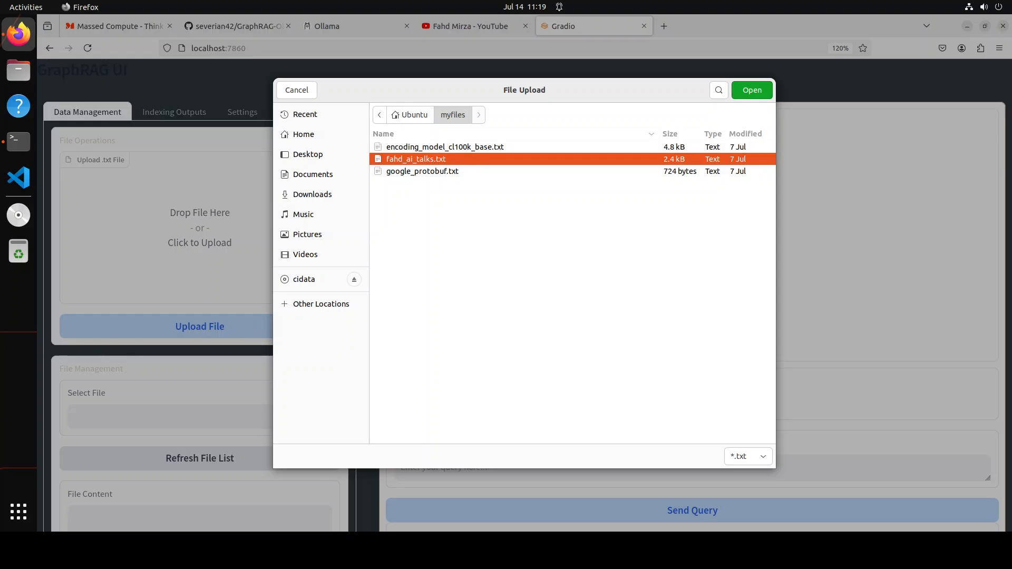
left_click(751, 89)
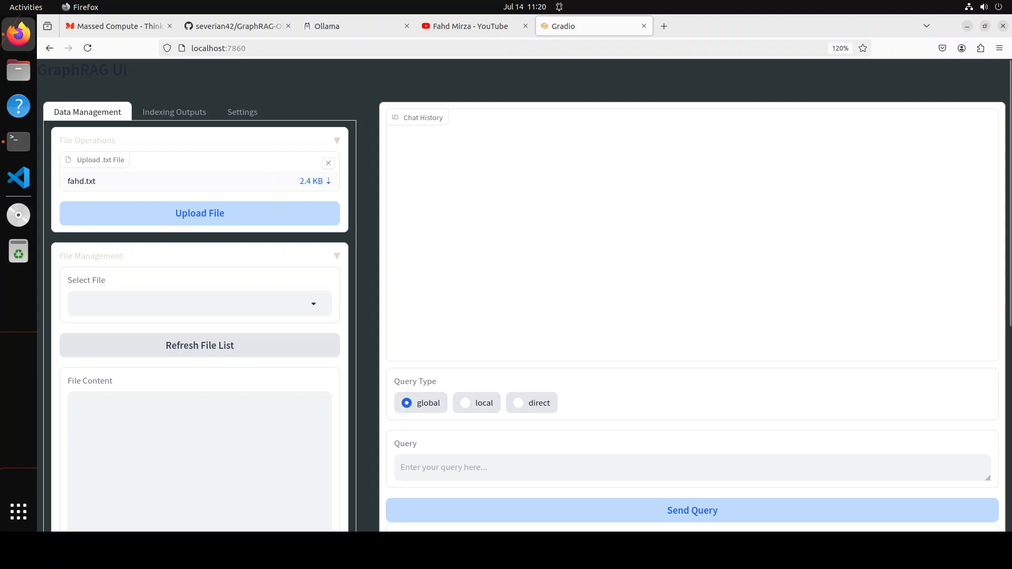
mouse_move(61, 313)
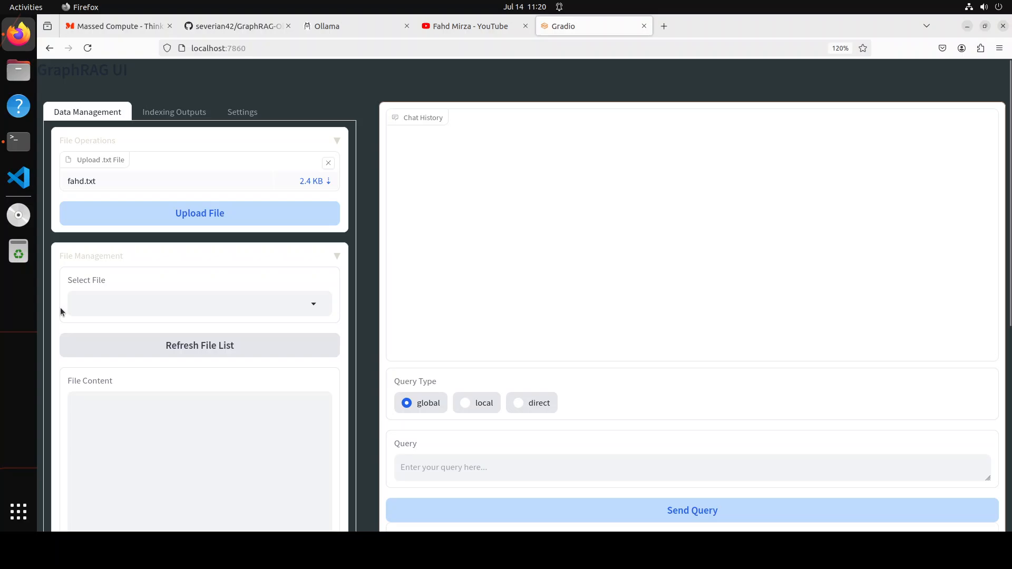
Step: Review fahd.txt's content and save it so the logs show 'File saved'
scroll("down", 3)
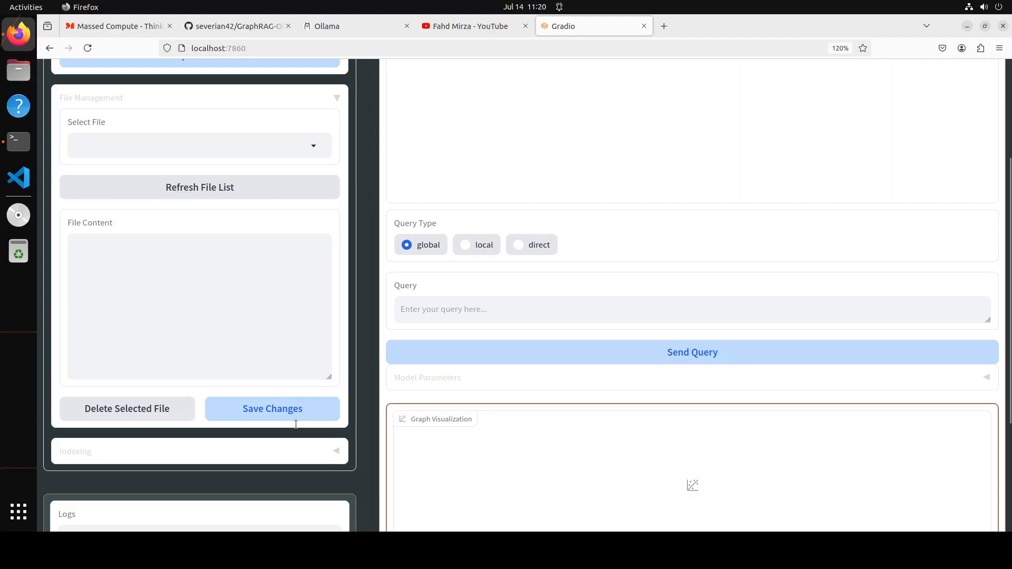
mouse_move(280, 416)
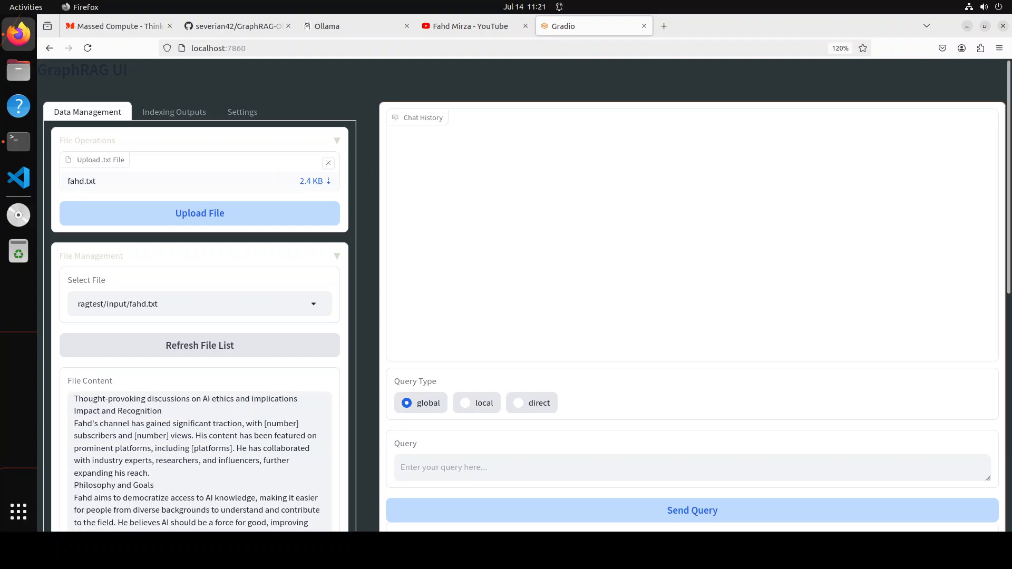
left_click(998, 48)
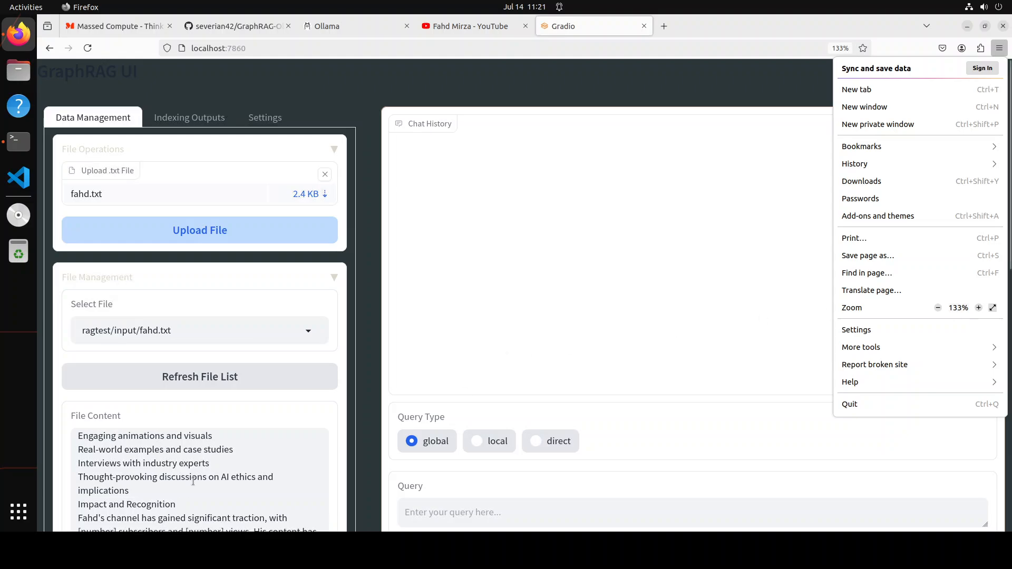
scroll("down", 3)
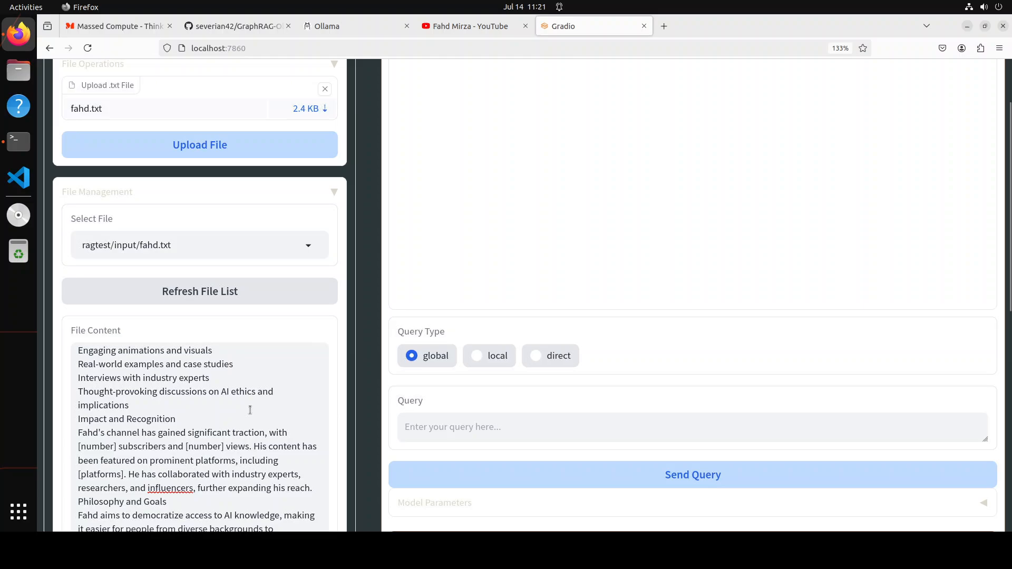
scroll("down", 3)
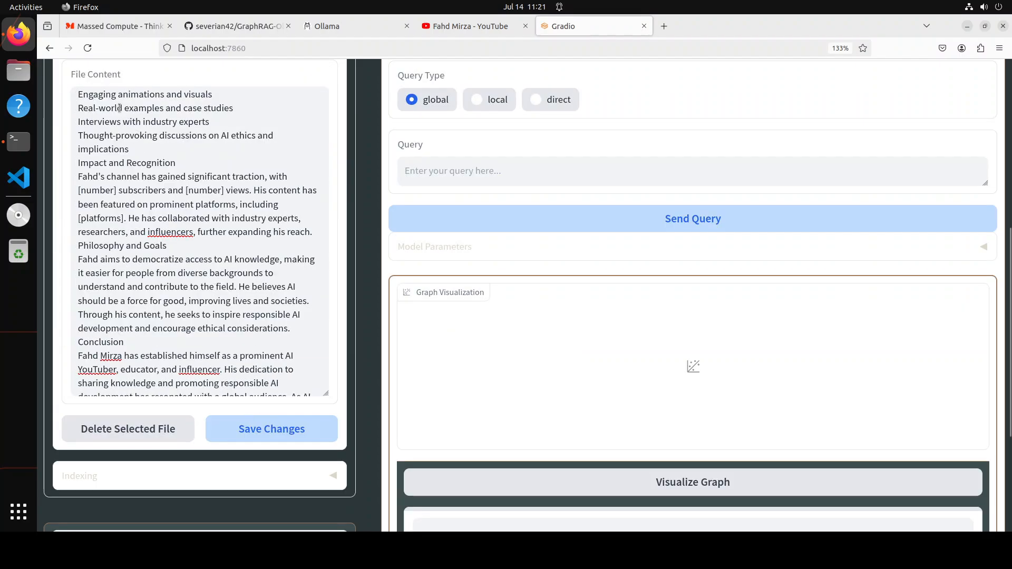
left_click(132, 383)
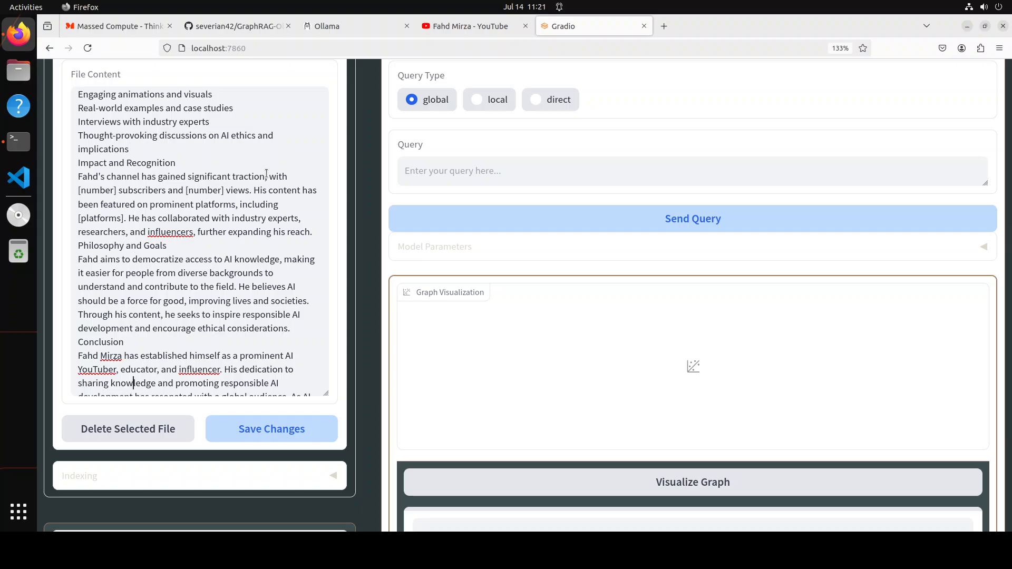
scroll("down", 3)
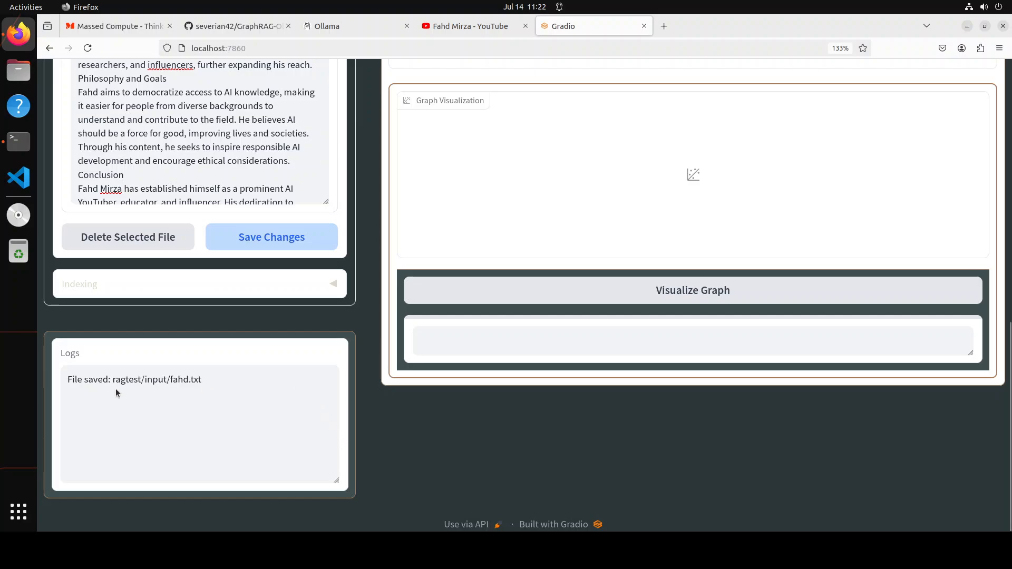
mouse_move(322, 396)
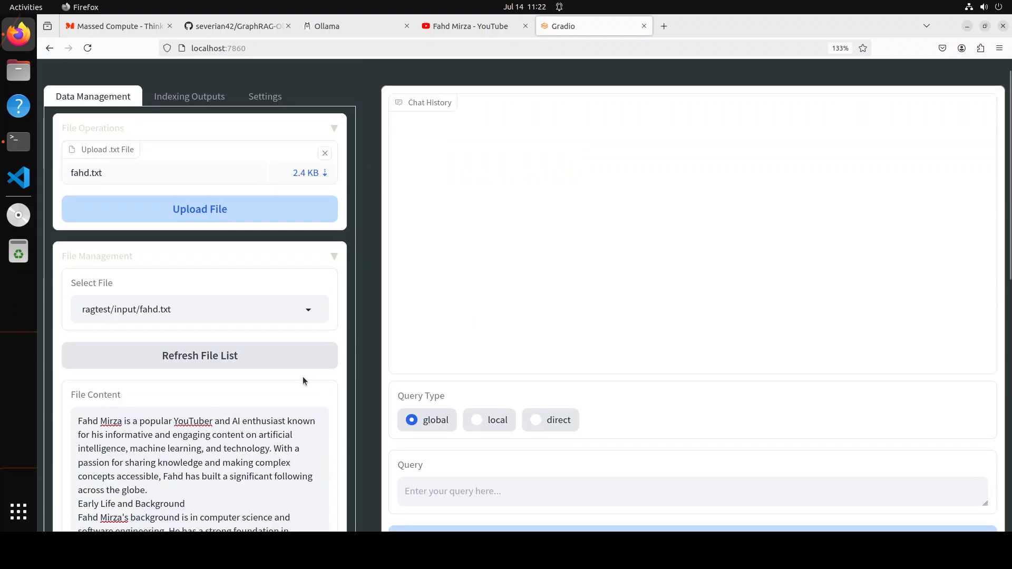
mouse_move(250, 108)
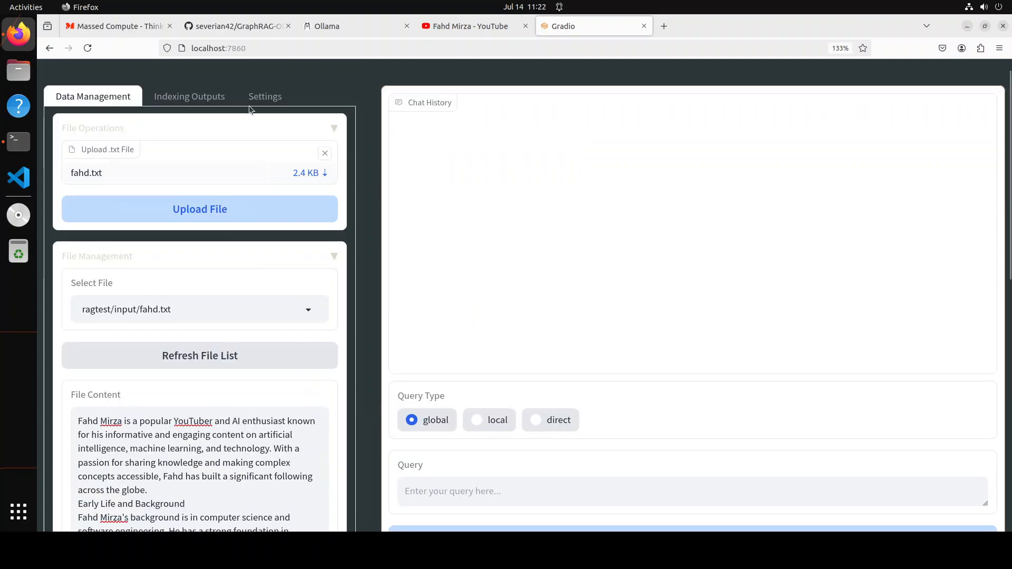
Step: Inspect llm, embeddings (nomic_embed_text) and input (.txt pattern) settings, then return to Indexing for ./ragtest
left_click(265, 96)
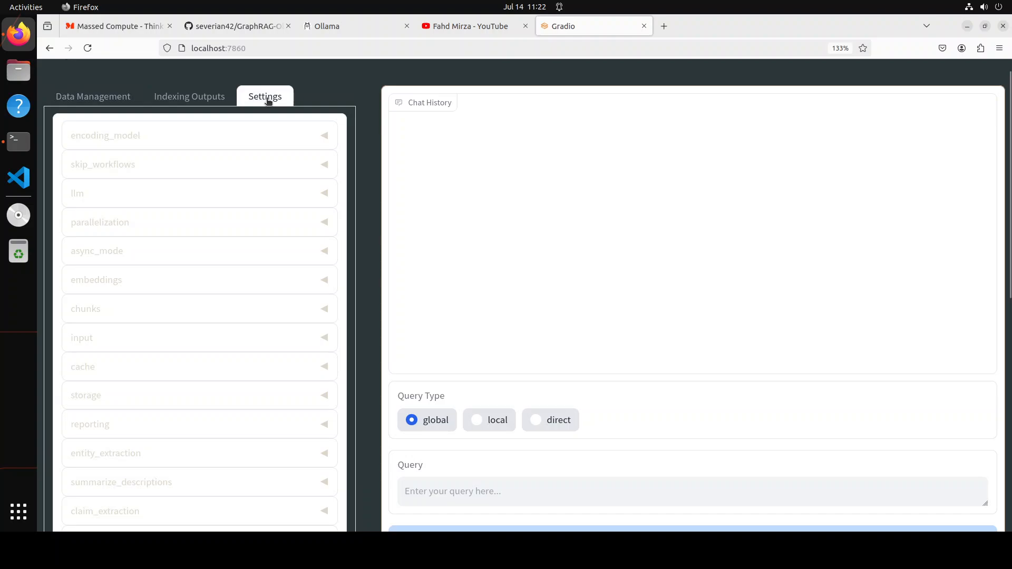
mouse_move(200, 181)
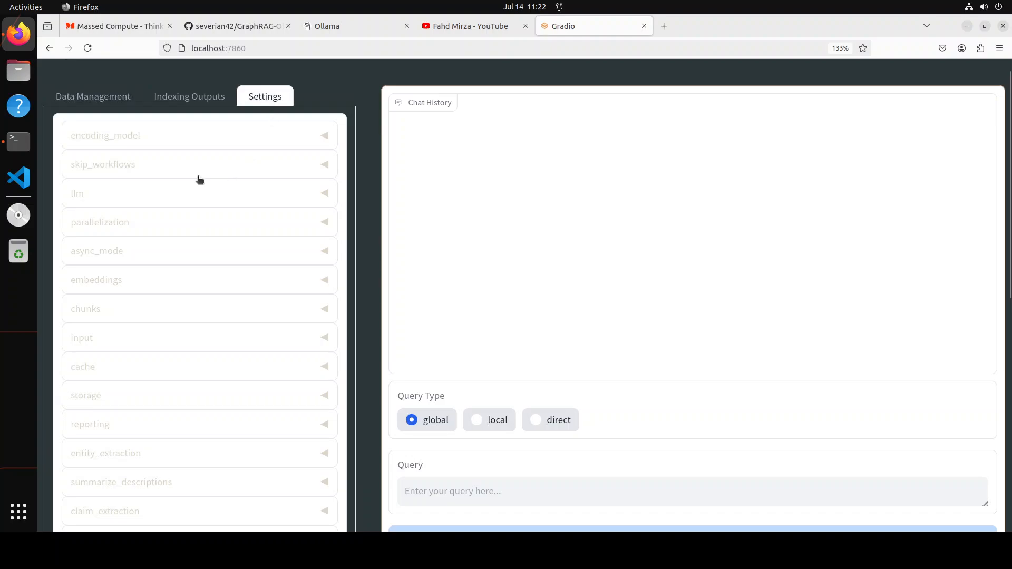
left_click(198, 193)
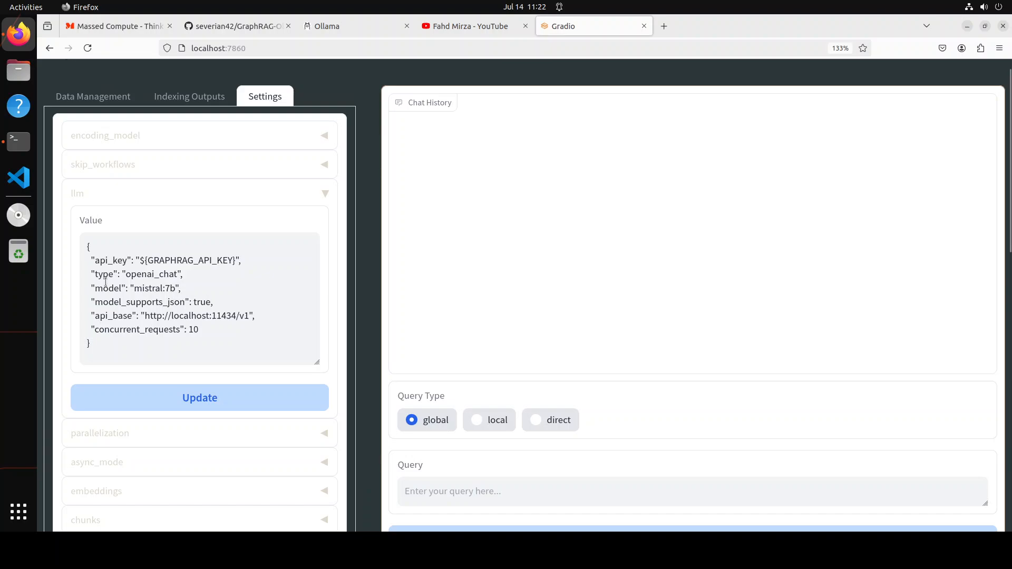
mouse_move(254, 296)
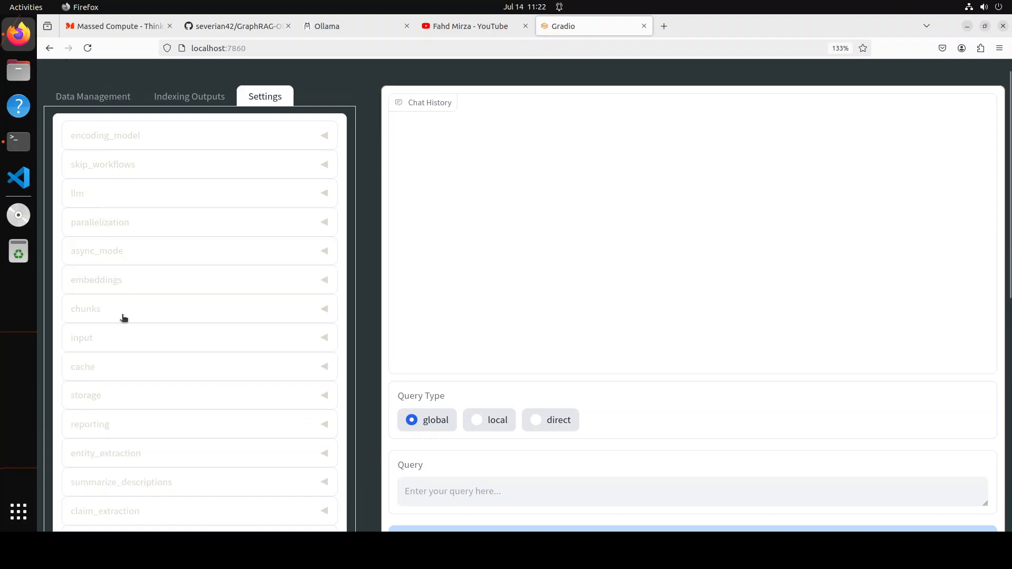
mouse_move(123, 287)
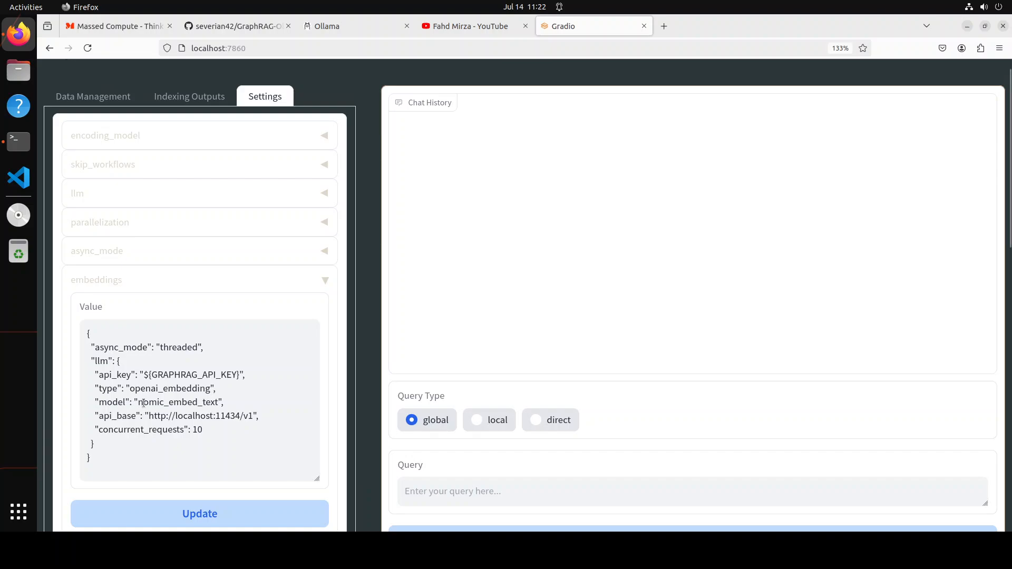
double_click(164, 402)
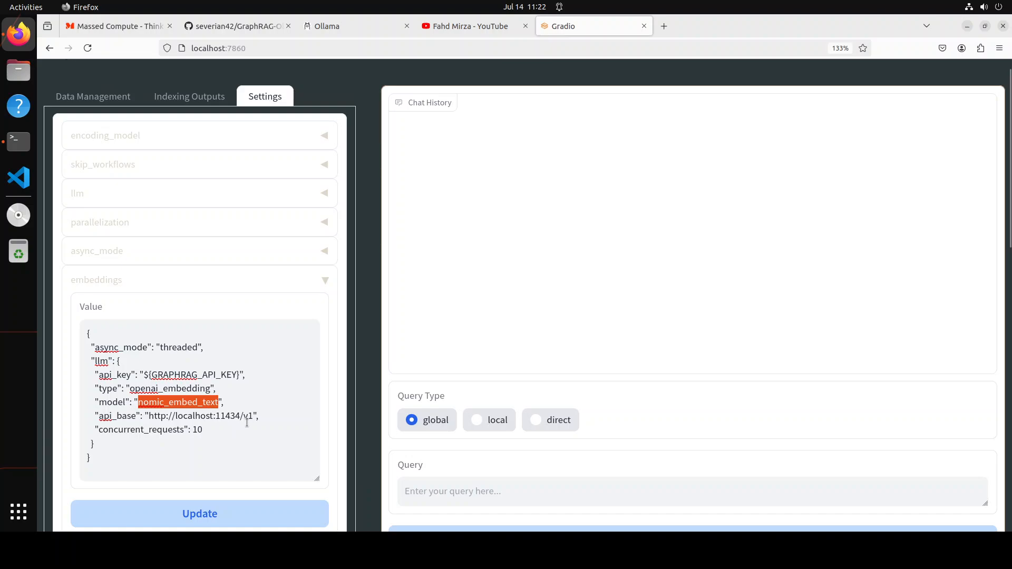
mouse_move(161, 256)
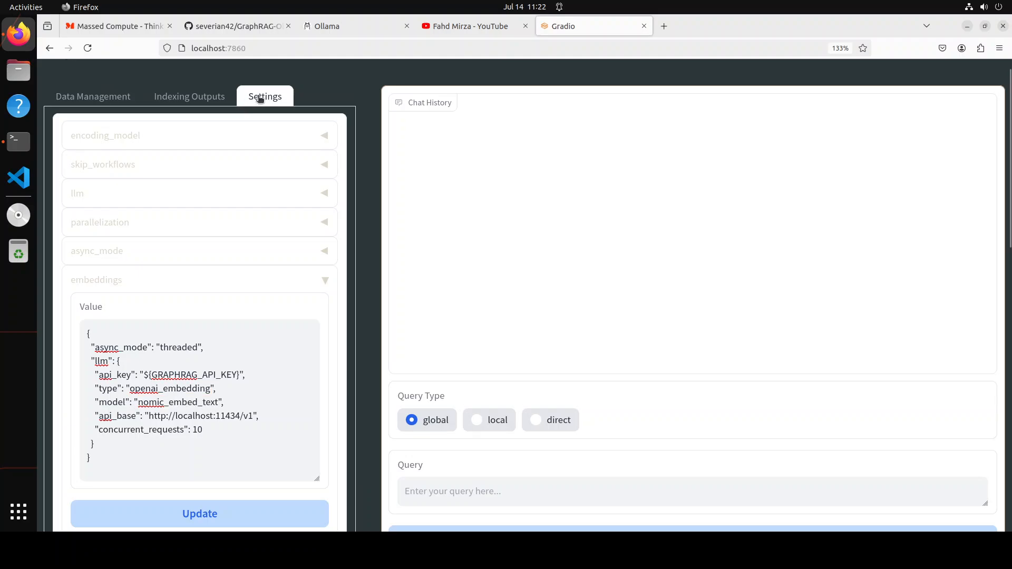
scroll("down", 3)
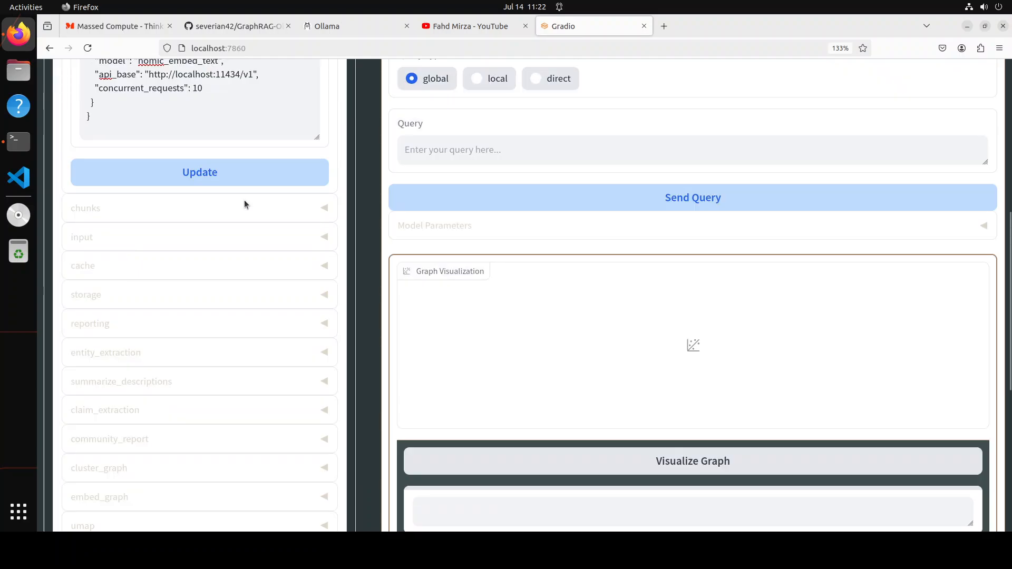
mouse_move(129, 238)
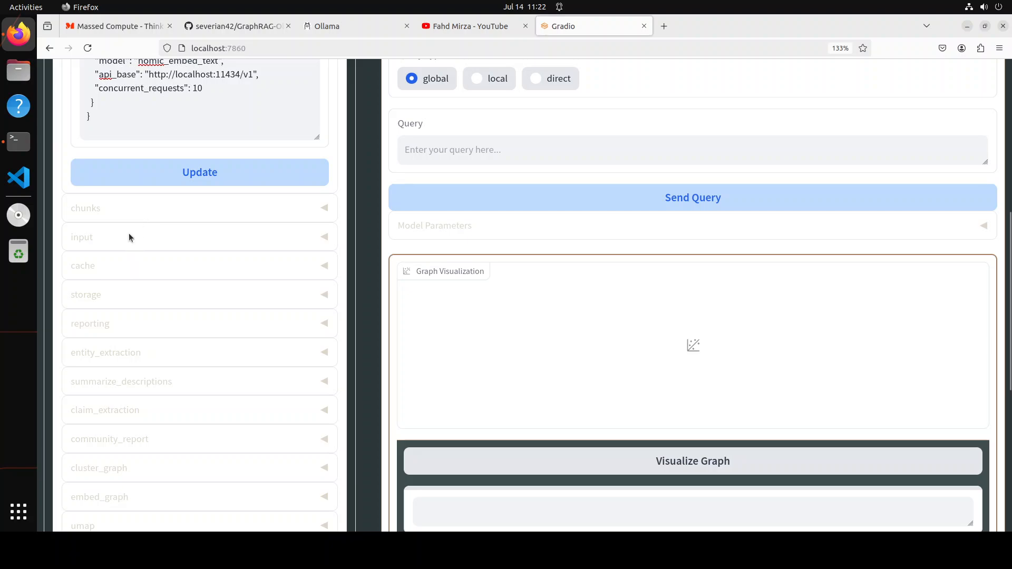
left_click(199, 236)
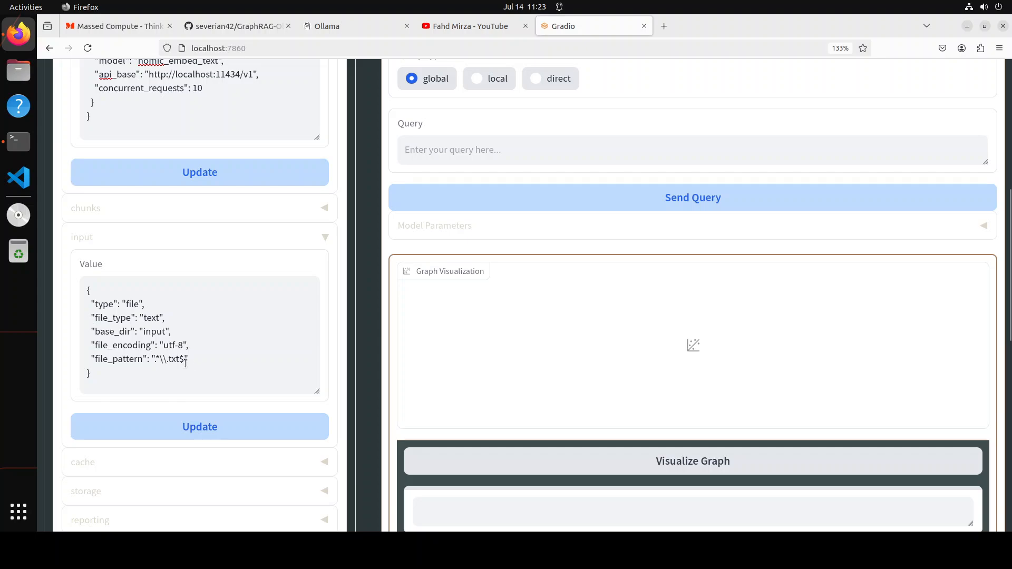
mouse_move(116, 243)
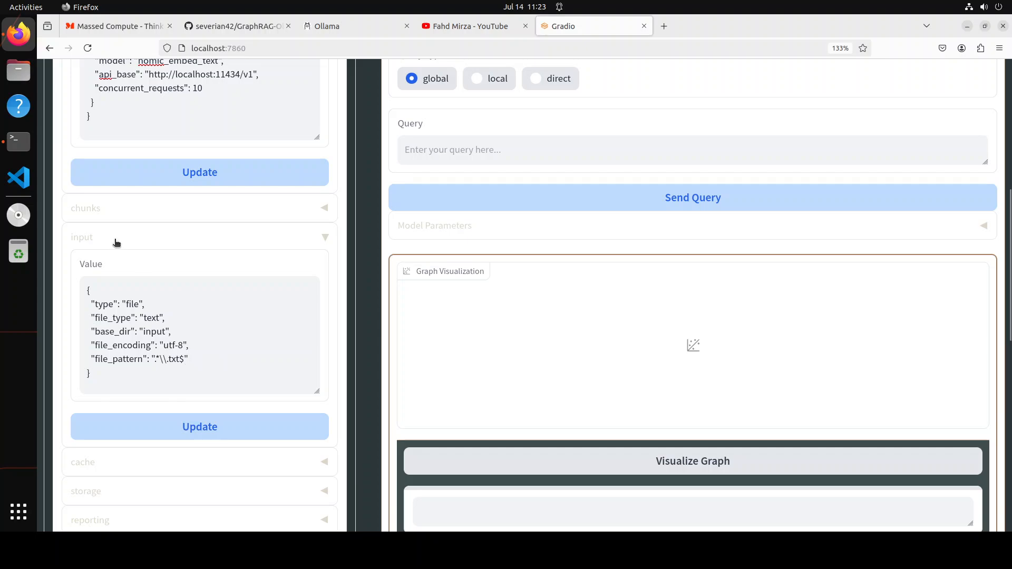
left_click(199, 237)
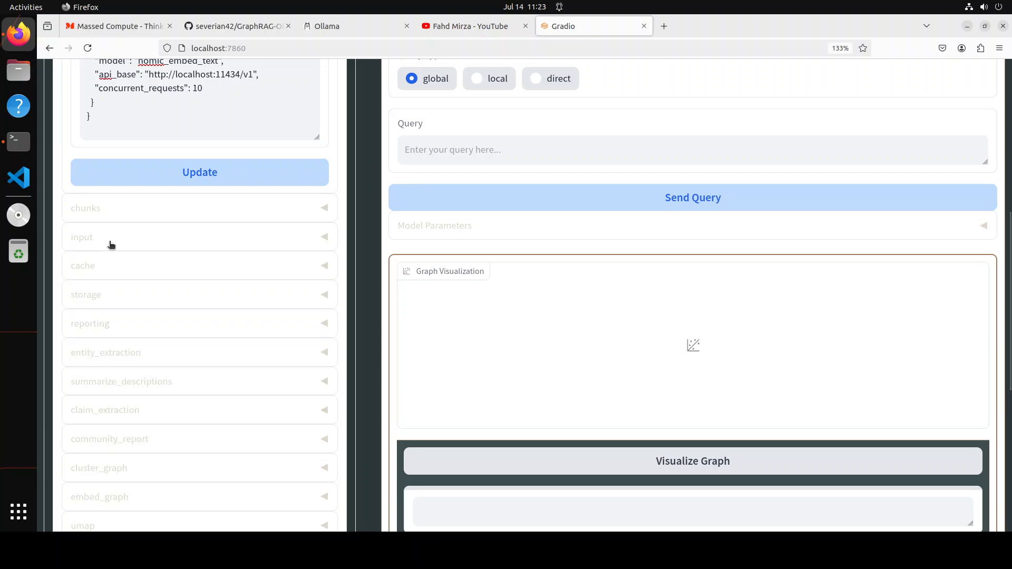
mouse_move(153, 292)
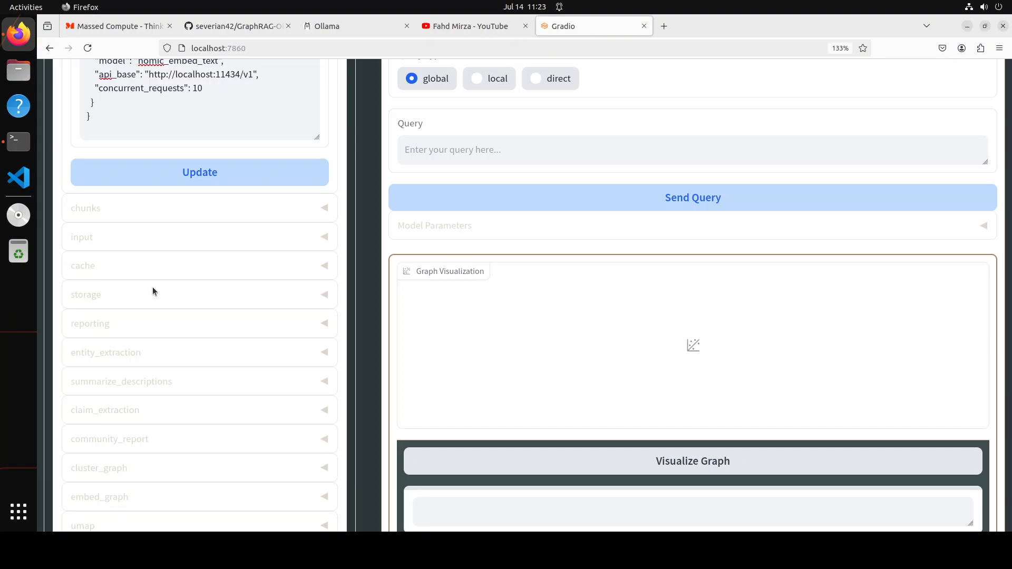
scroll("down", 3)
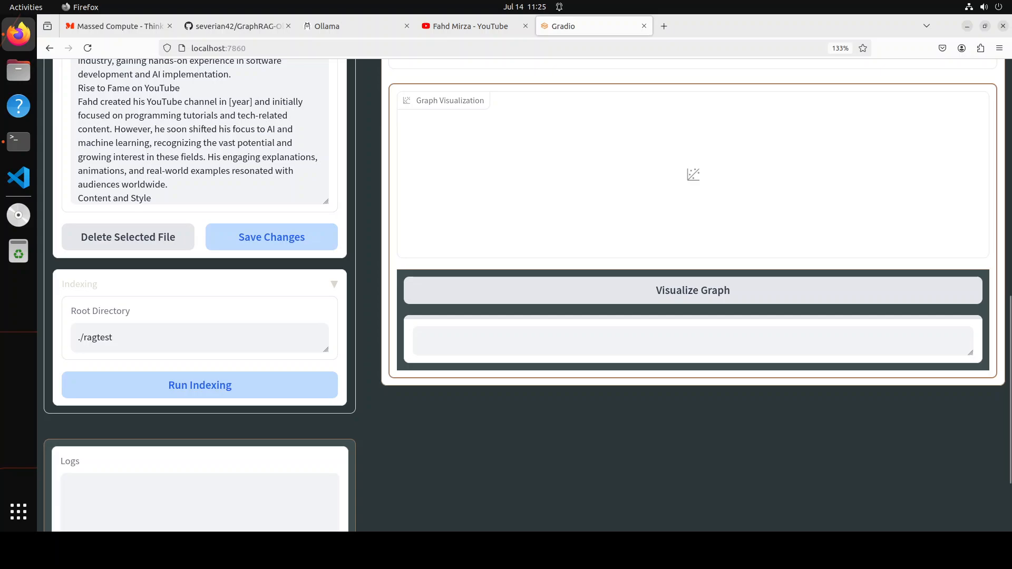
left_click(199, 384)
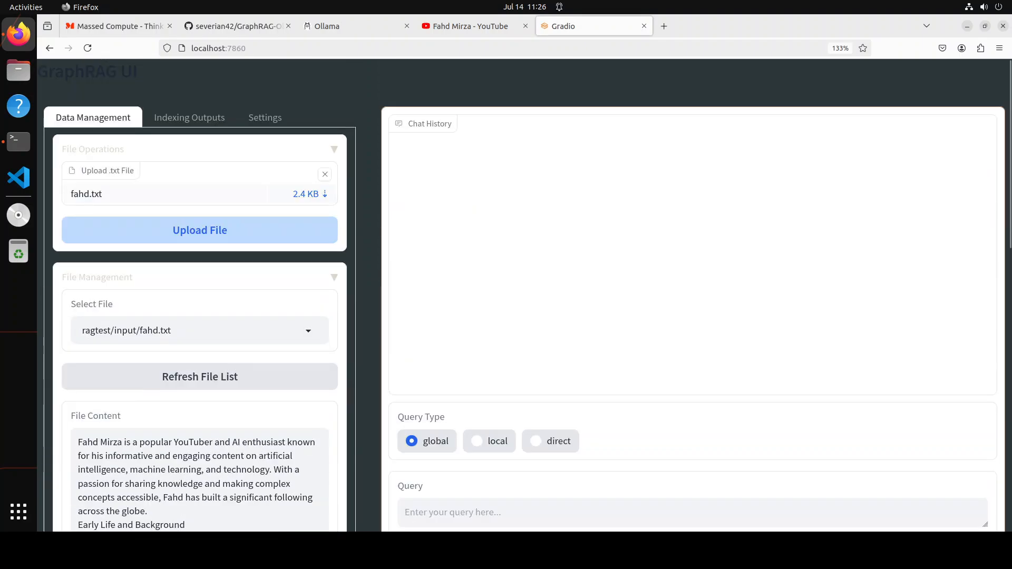
mouse_move(190, 118)
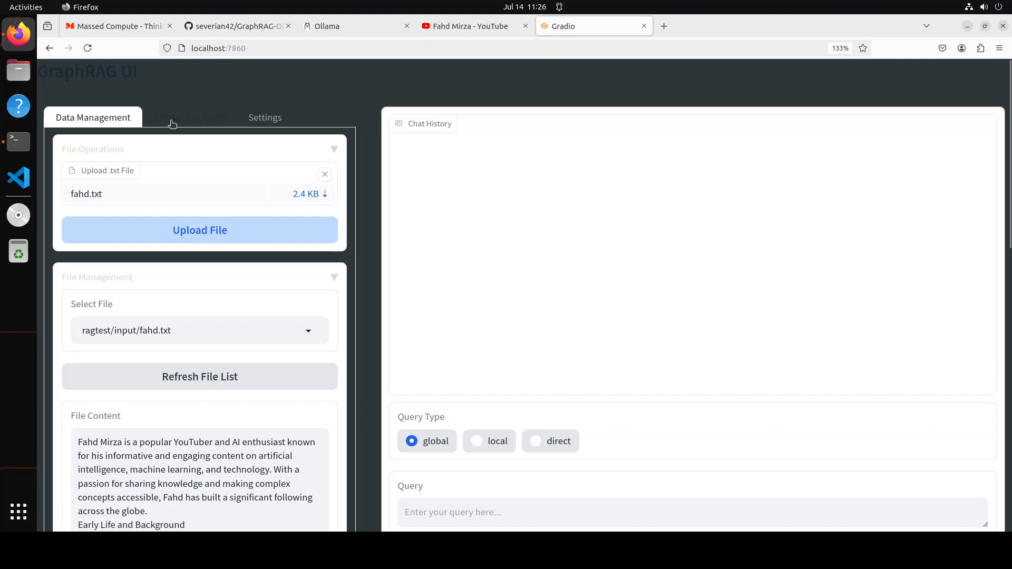
left_click(189, 117)
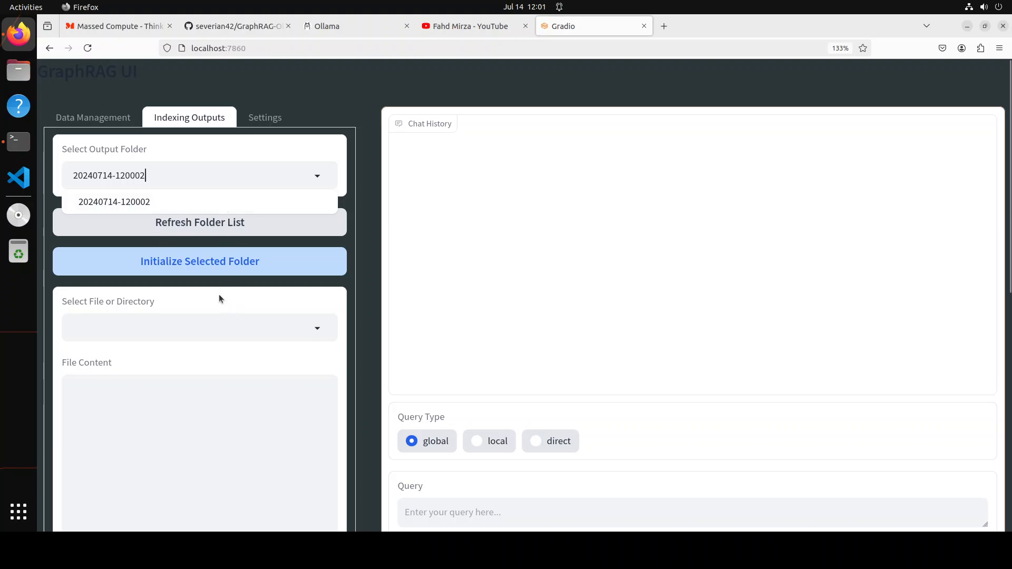
mouse_move(259, 326)
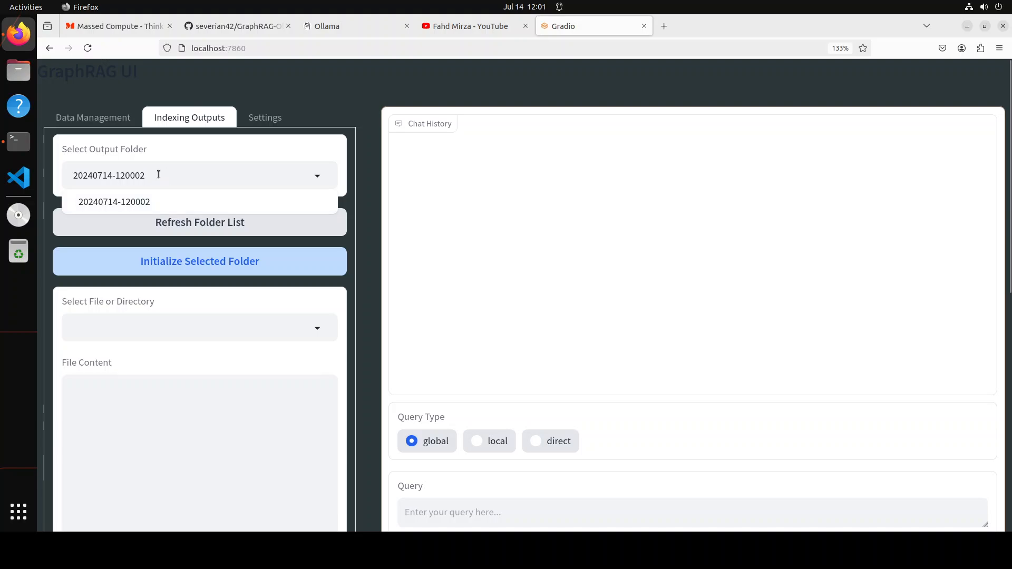
double_click(109, 175)
type("Who IS")
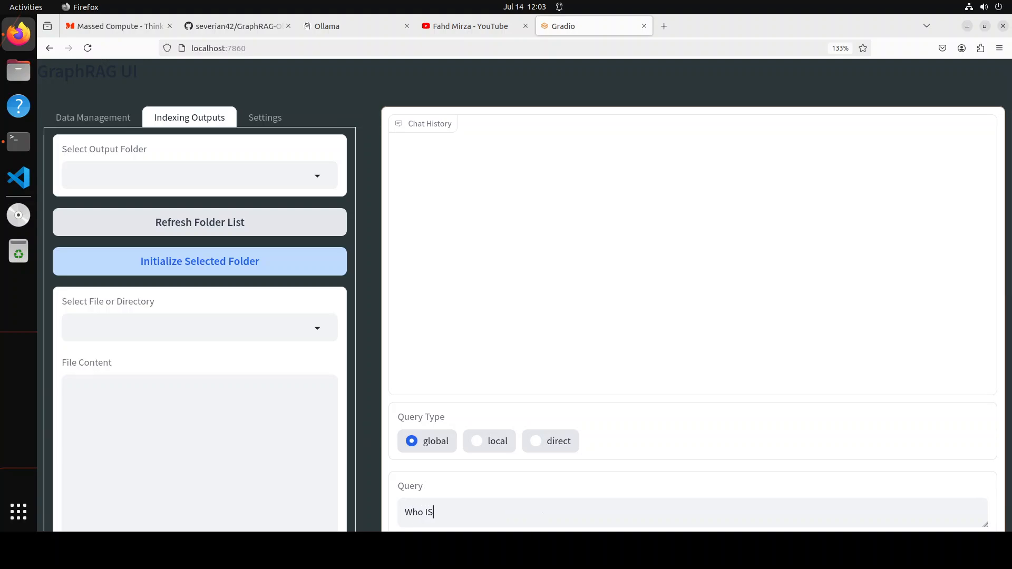
Step: Ask the global query 'Who is Fahd Mirza' and read the answer about his AI YouTube channel
key("BackSpace")
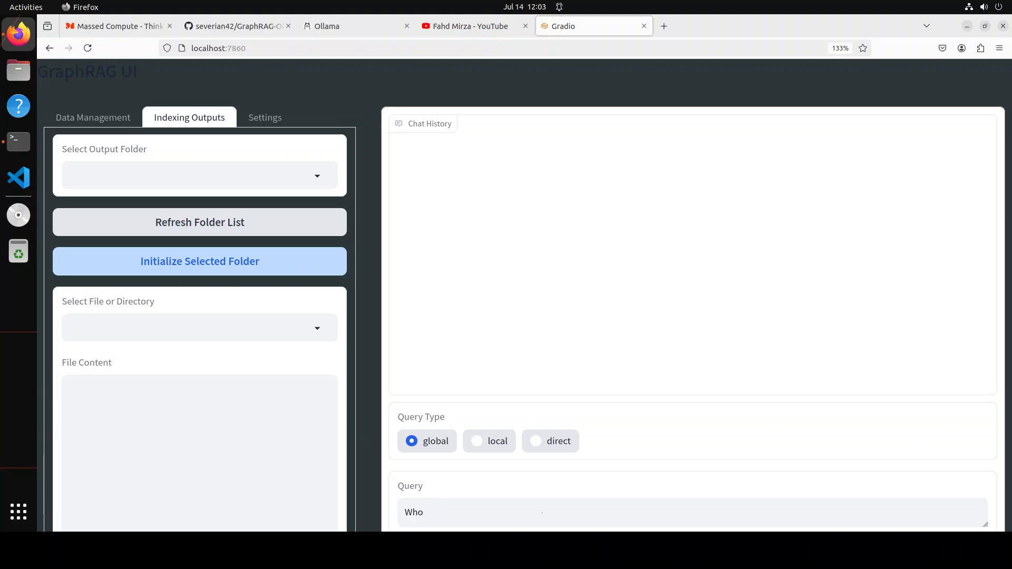
type("is")
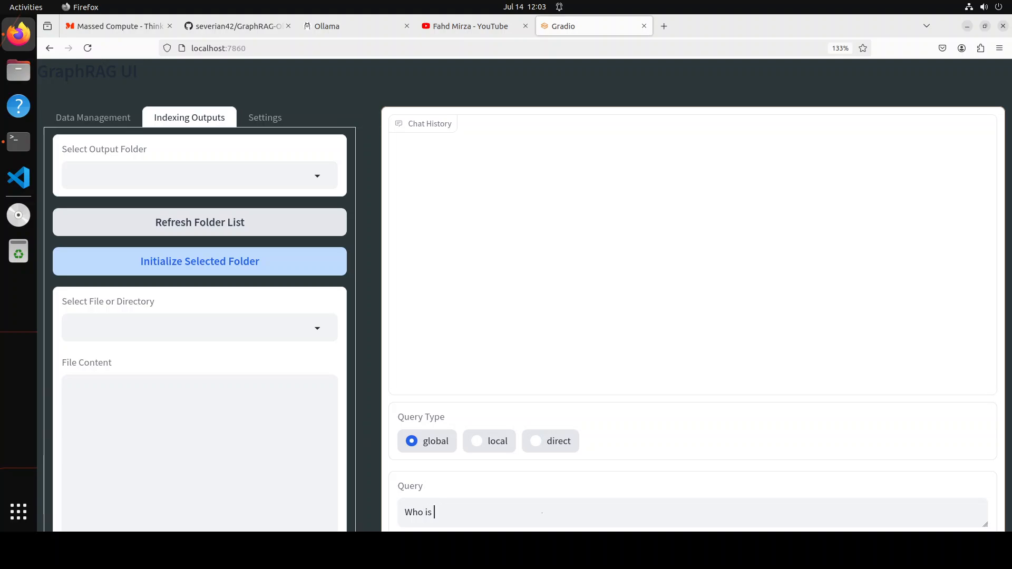
type("F")
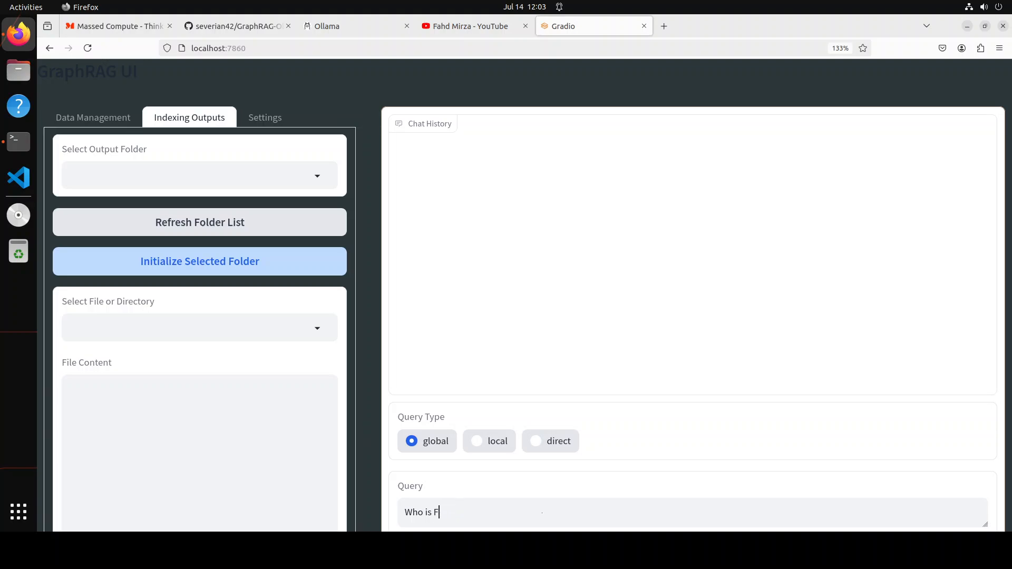
type("ahd Mirza")
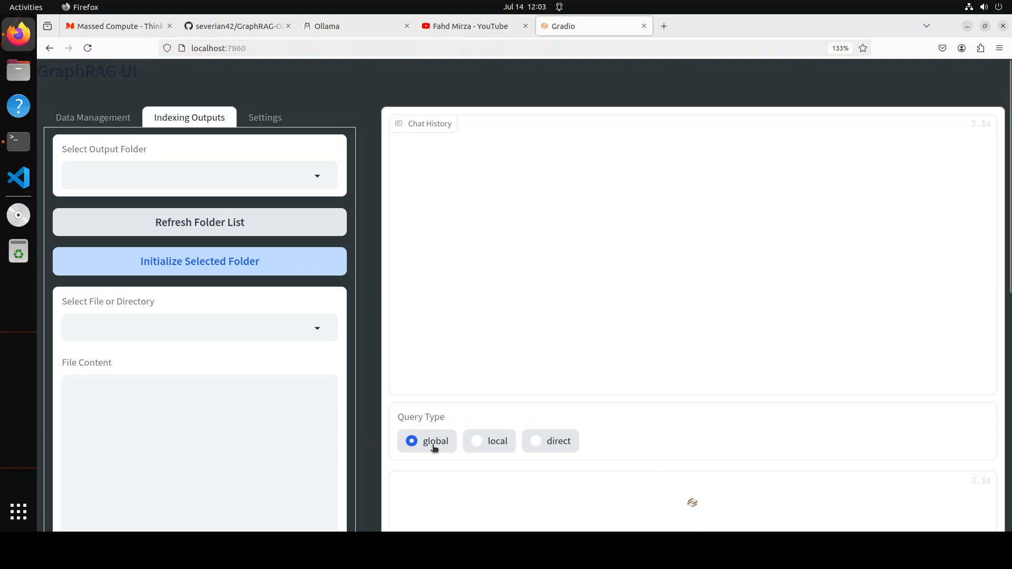
mouse_move(635, 442)
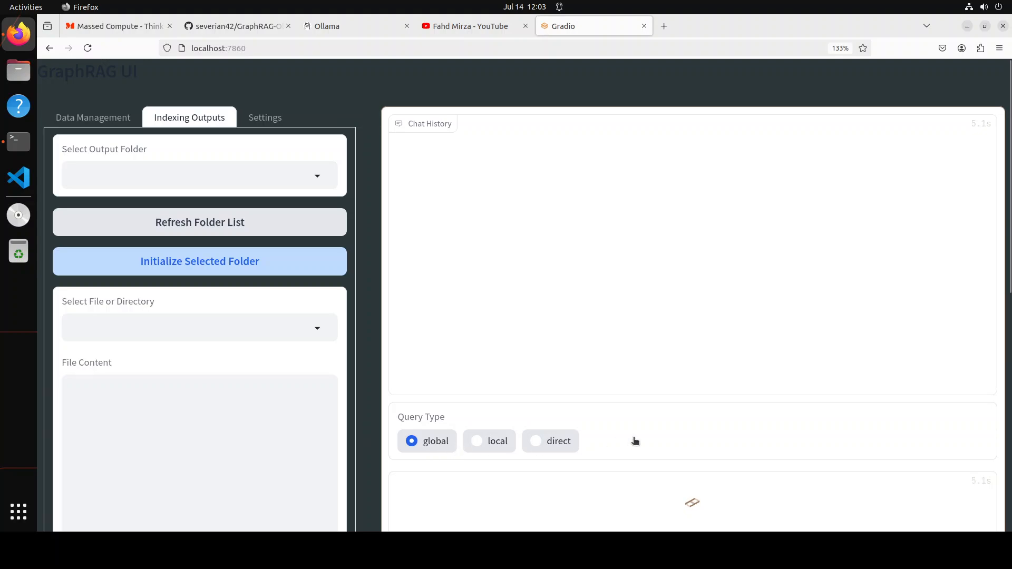
mouse_move(705, 458)
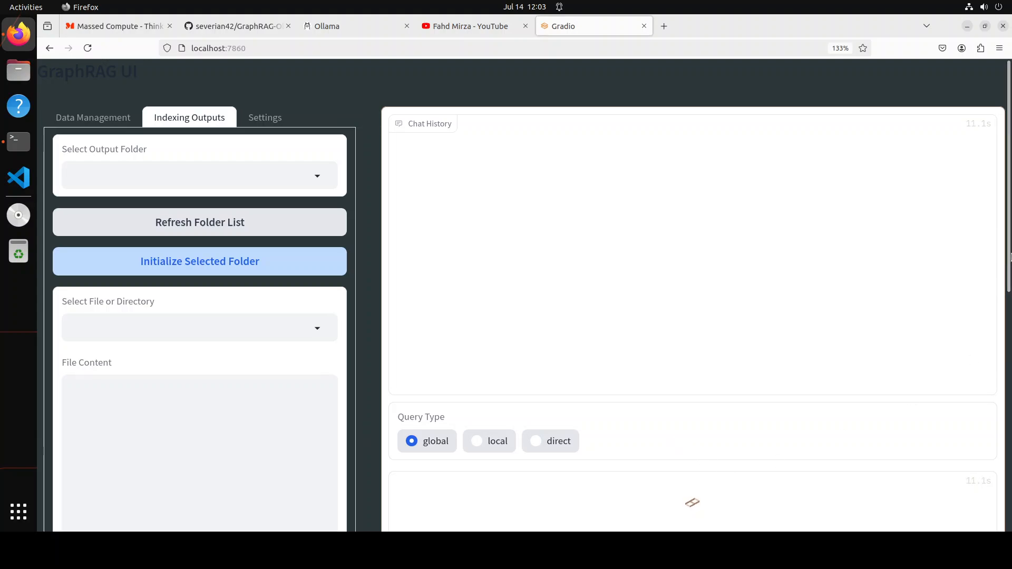
scroll("down", 3)
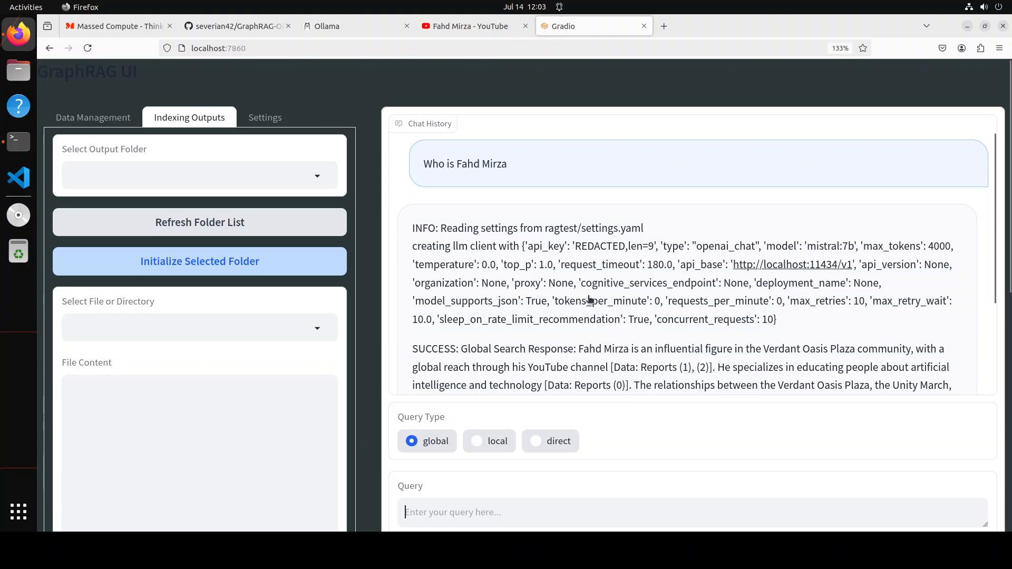
mouse_move(688, 331)
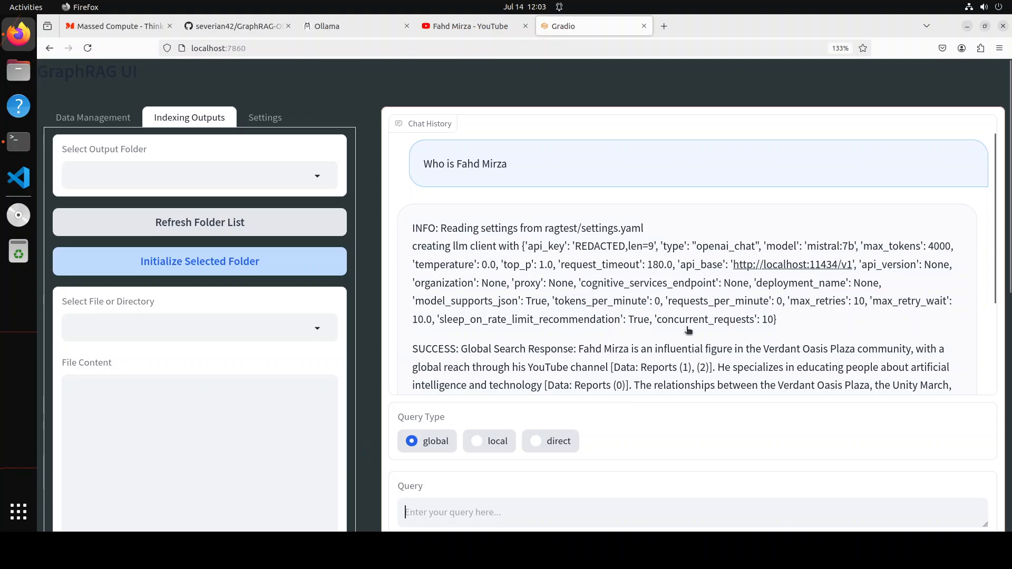
scroll("down", 3)
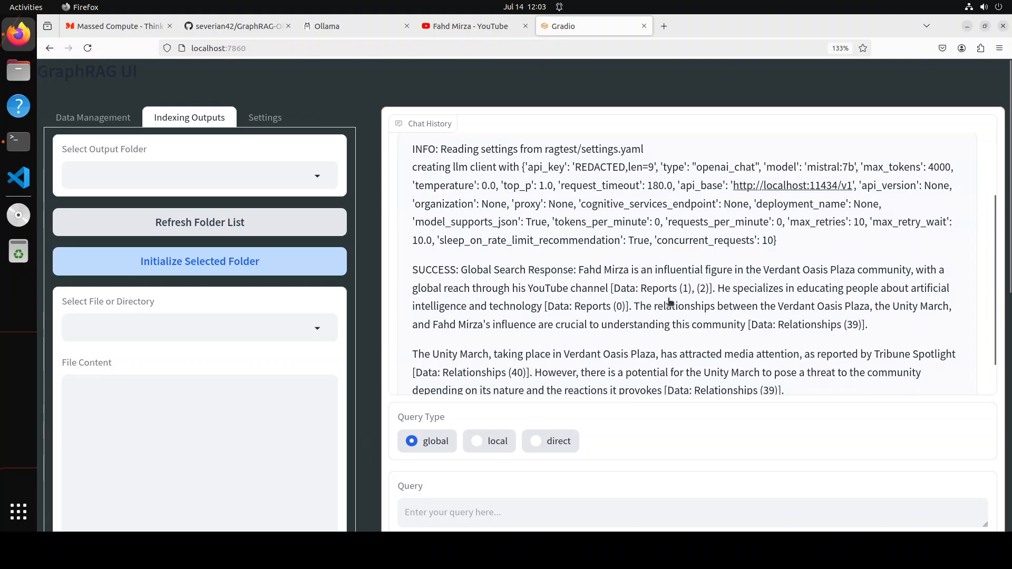
scroll("down", 3)
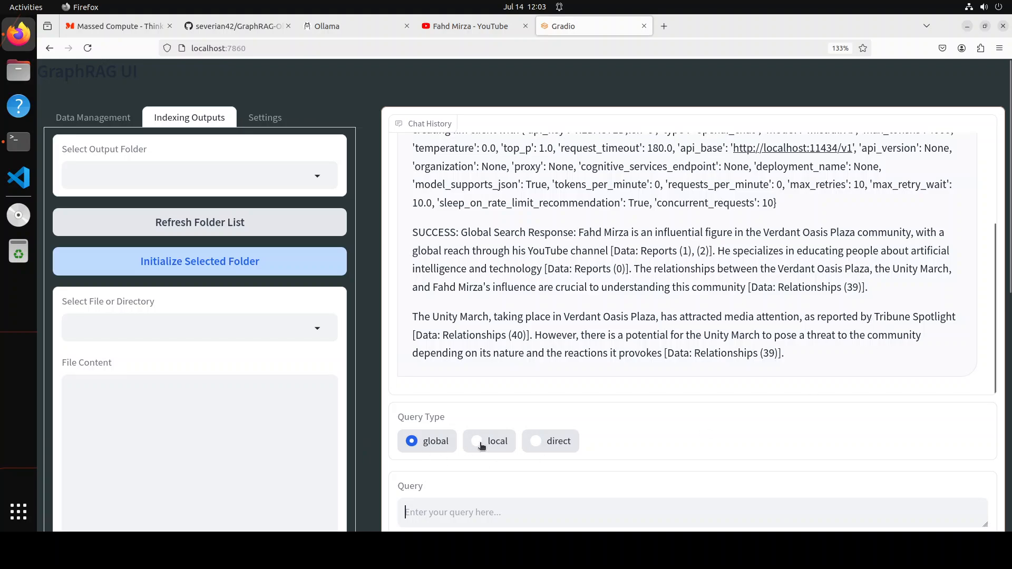
Step: Send 'Who is Fahd mirza' as a local query, which fails with an AttributeError
left_click(476, 440)
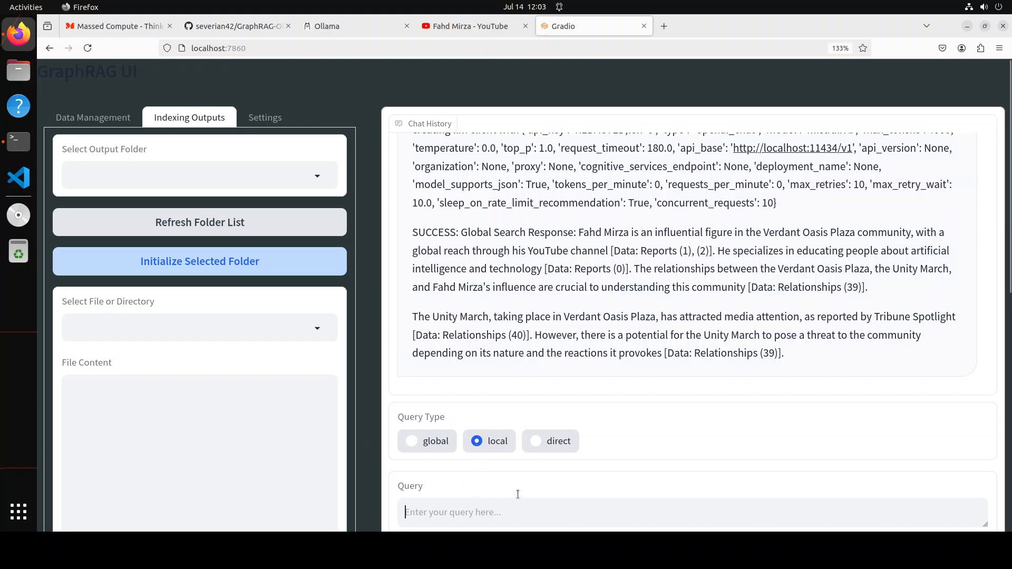
type("Who is F")
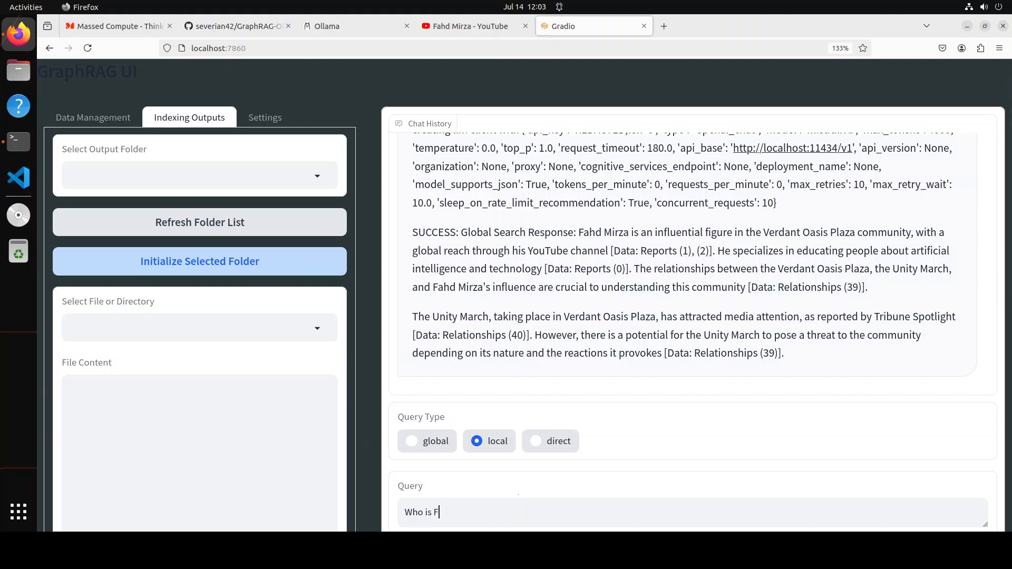
type("ahd mirza")
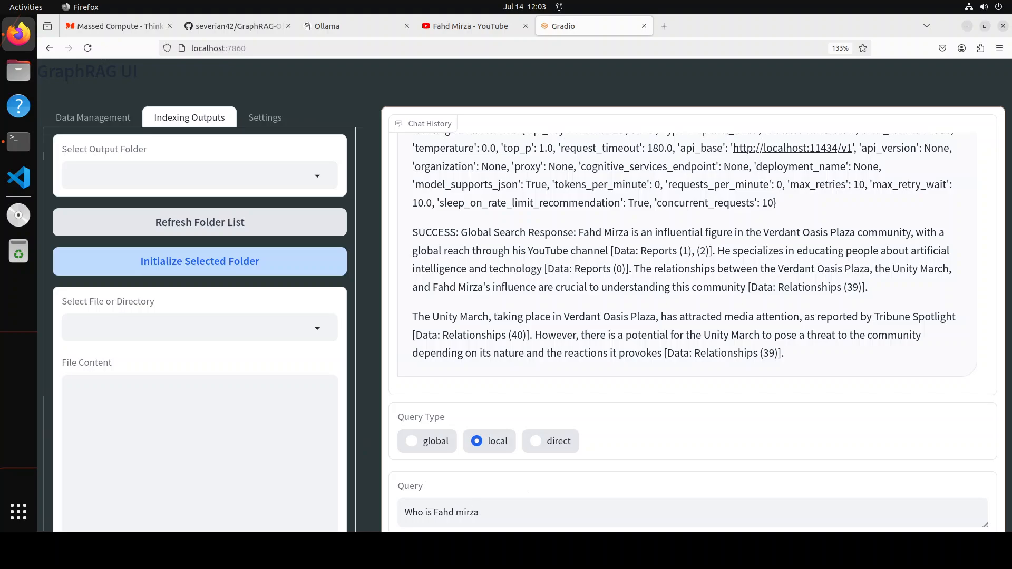
scroll("down", 3)
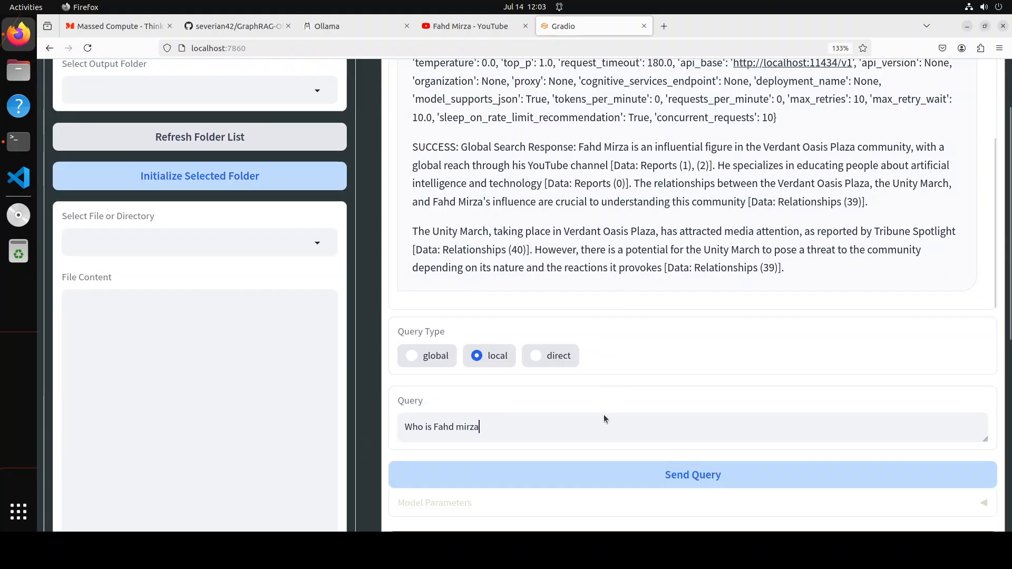
left_click(692, 474)
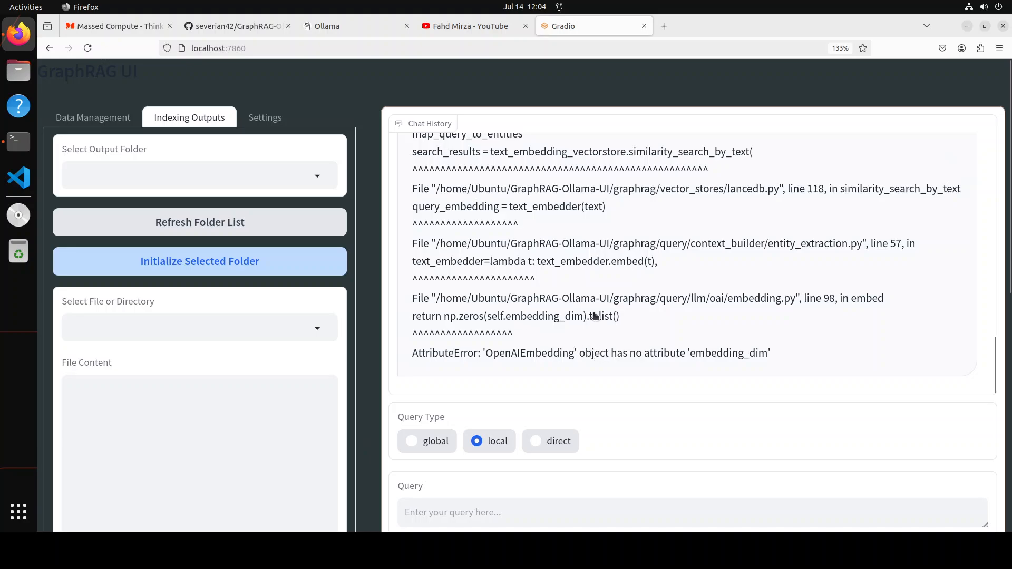
mouse_move(596, 305)
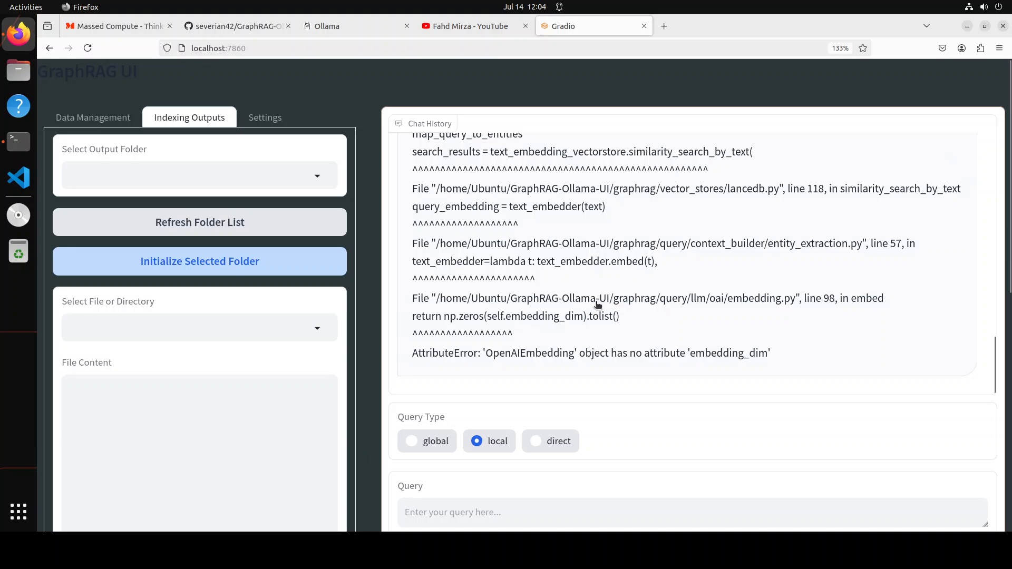
Step: Read the 'embedding_dim' AttributeError traceback, then return to Data Management showing fahd.txt
scroll("up", 3)
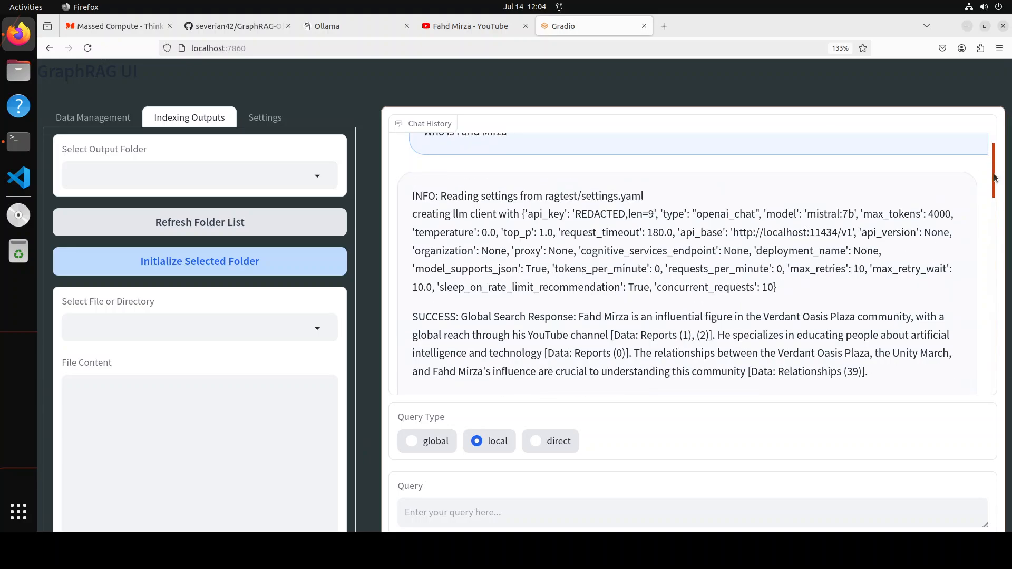
scroll("down", 3)
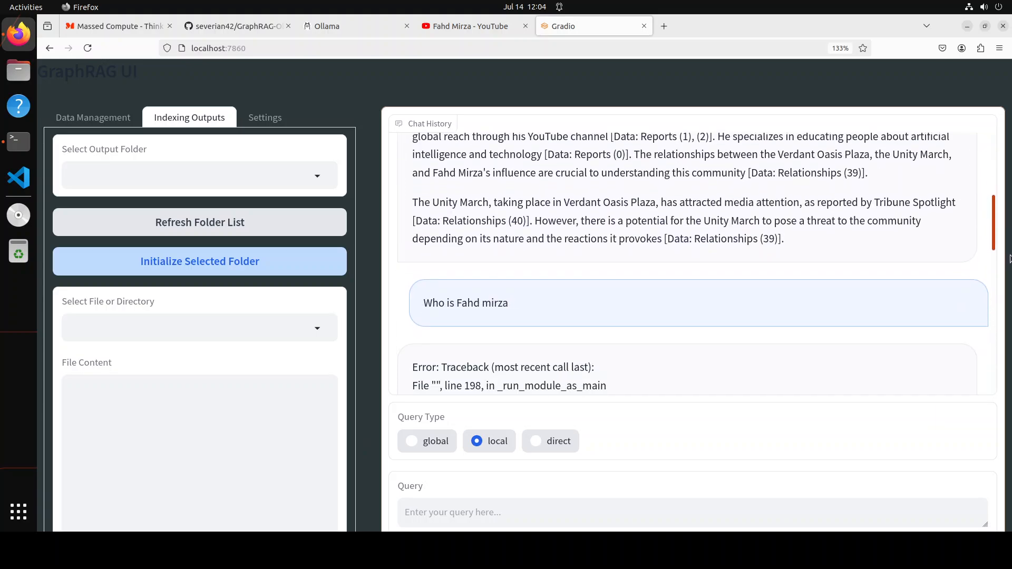
scroll("down", 3)
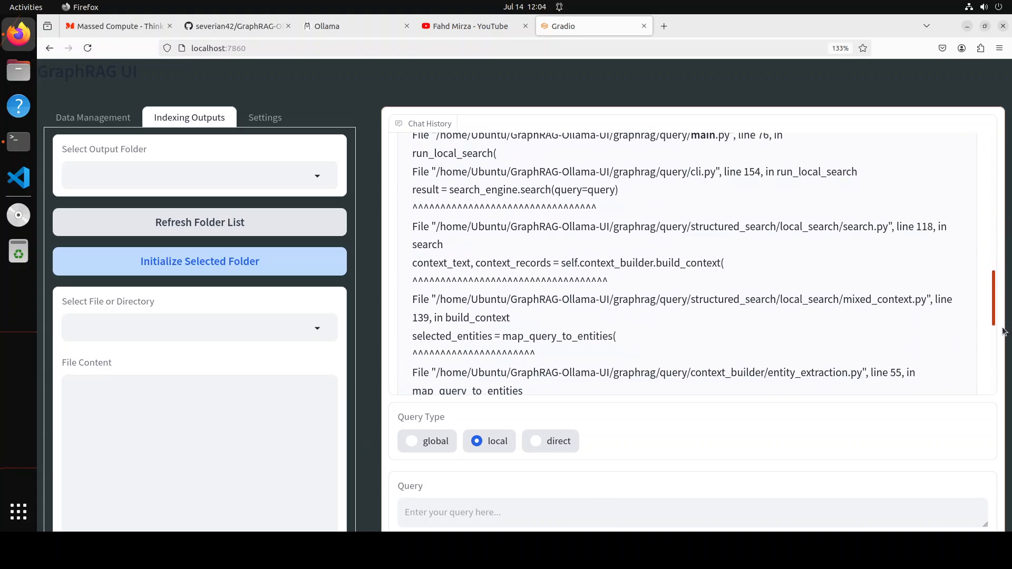
scroll("down", 3)
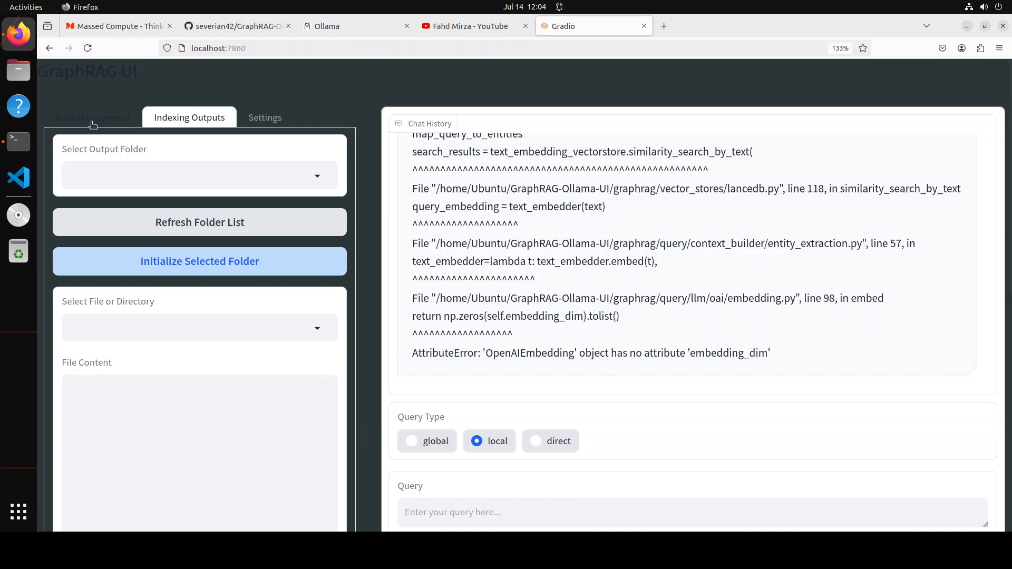
left_click(92, 118)
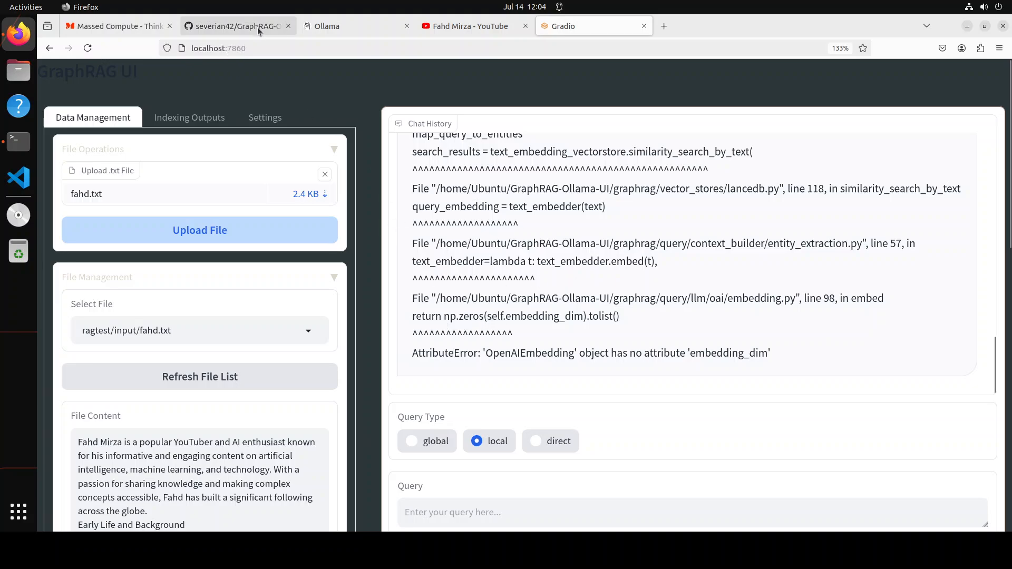
Step: Switch to the Firefox tab with the GraphRAG-Ollama-UI GitHub README
left_click(235, 26)
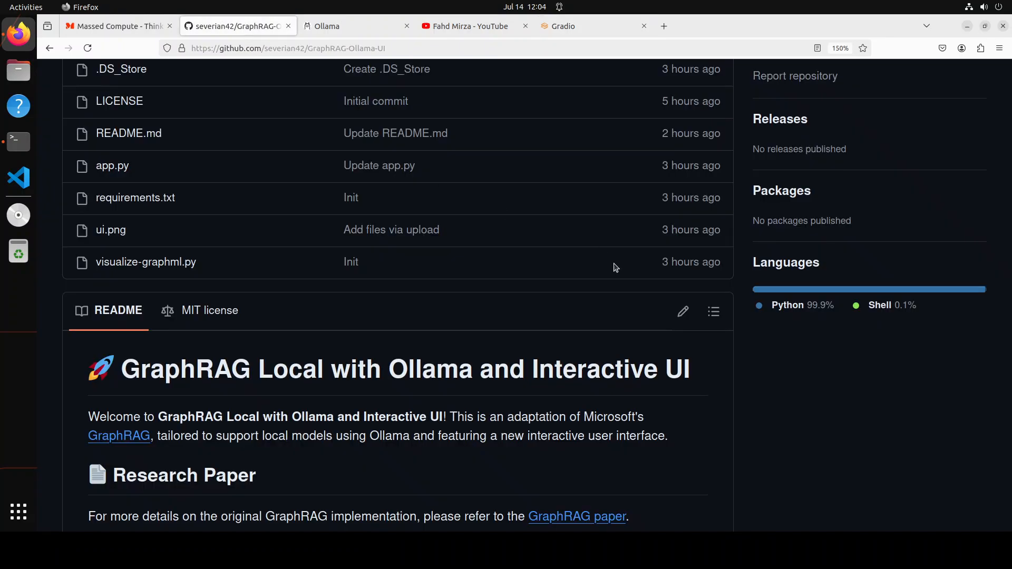
mouse_move(431, 411)
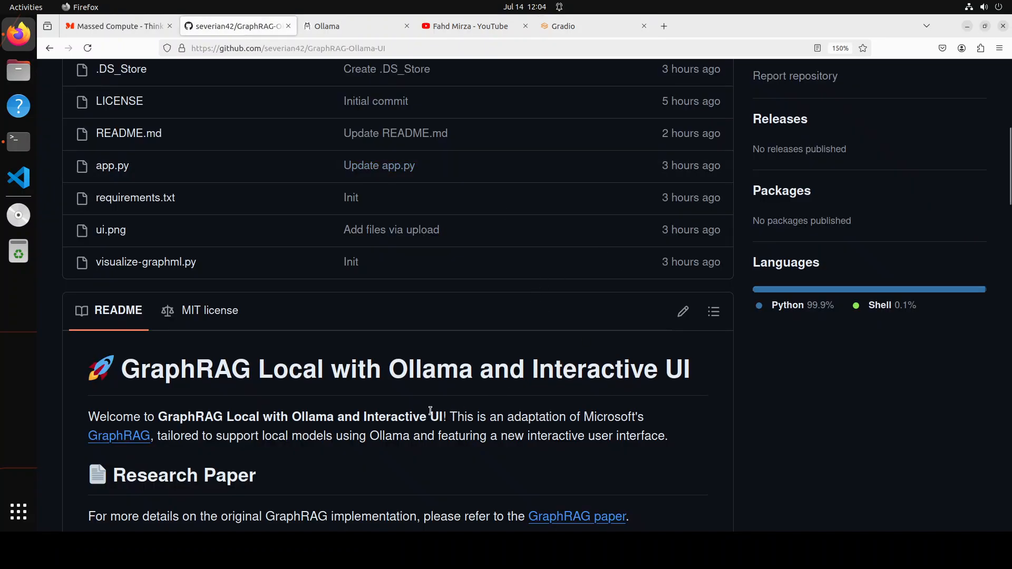
mouse_move(369, 379)
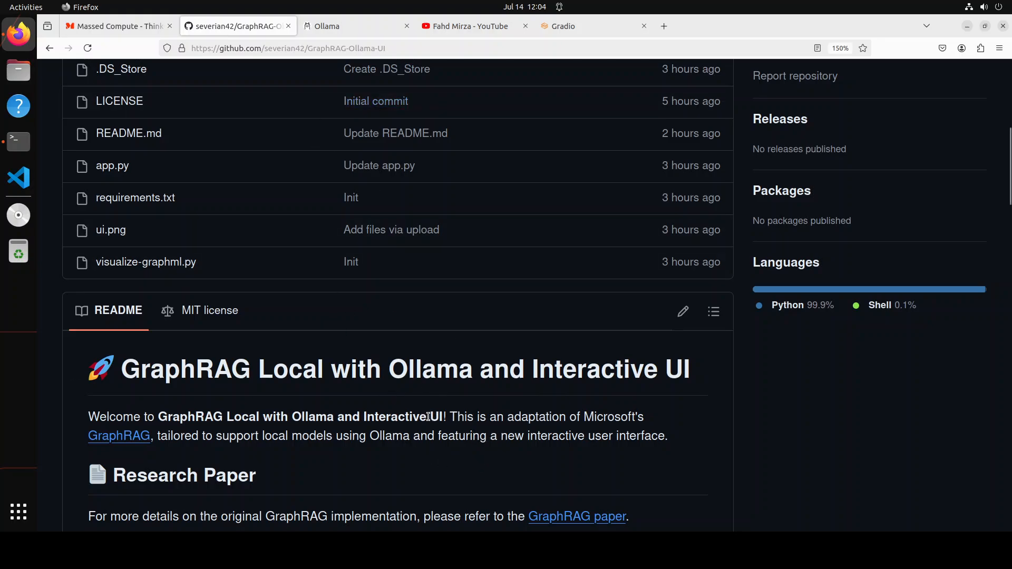
mouse_move(434, 405)
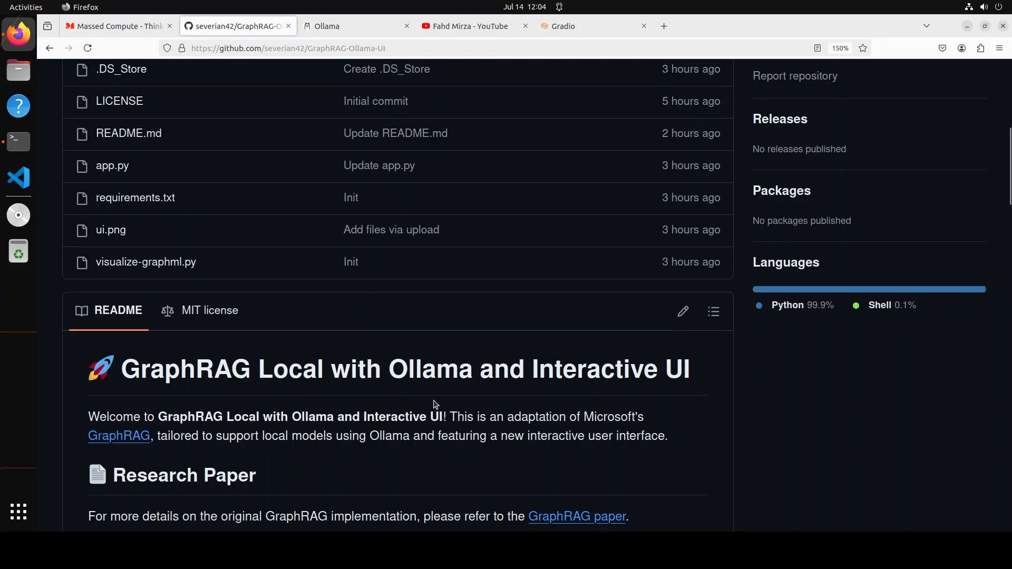